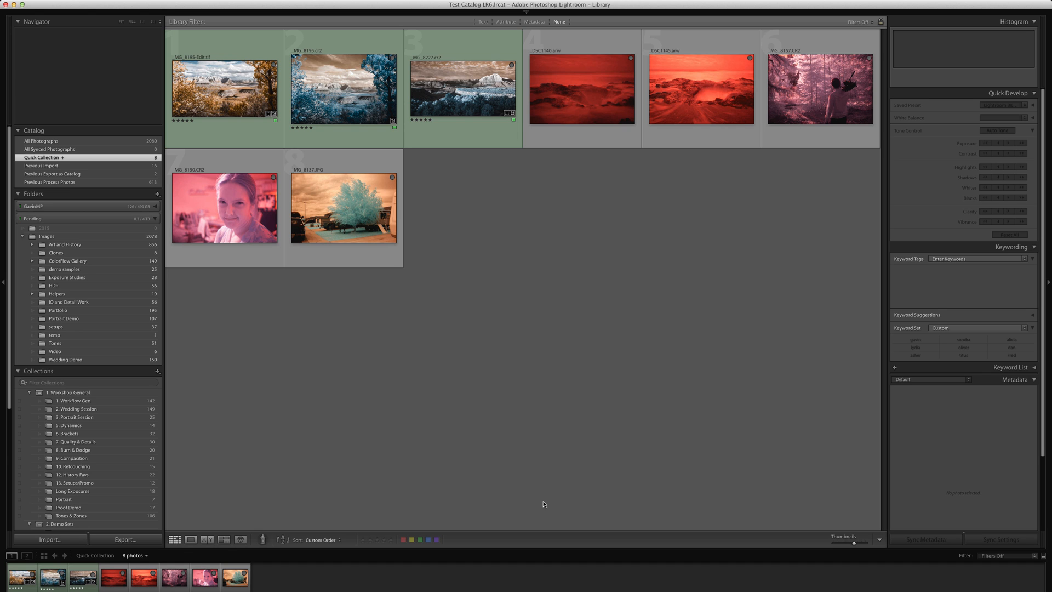
{"action": "mouse_move", "coordinate": [555, 405]}
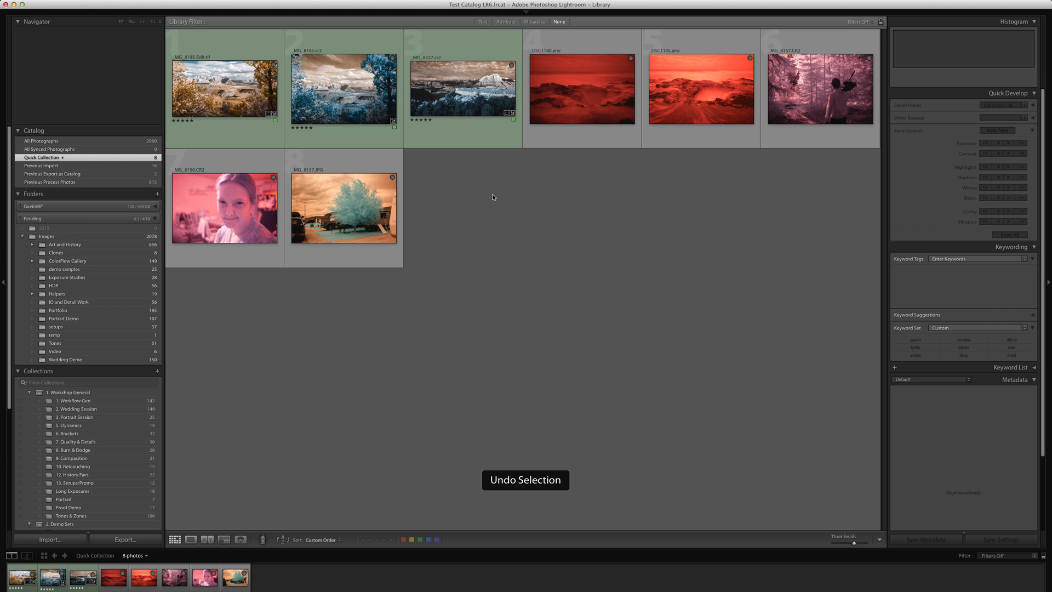
{"action": "mouse_move", "coordinate": [486, 195]}
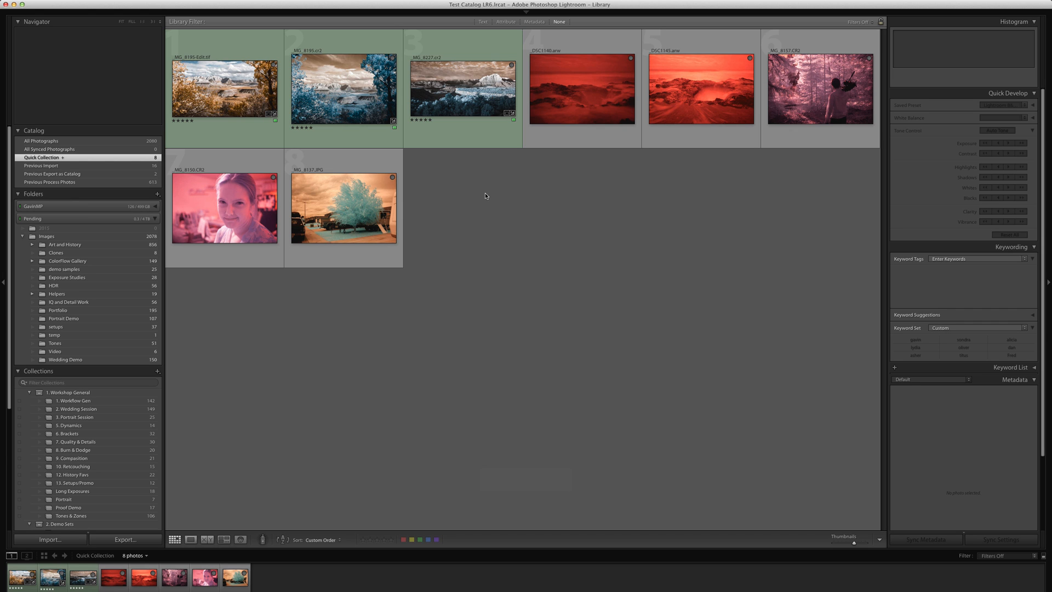
Undo the selection change and view the red seascape DSC1145.arw large in the Library.
{"action": "key", "text": "cmd+z"}
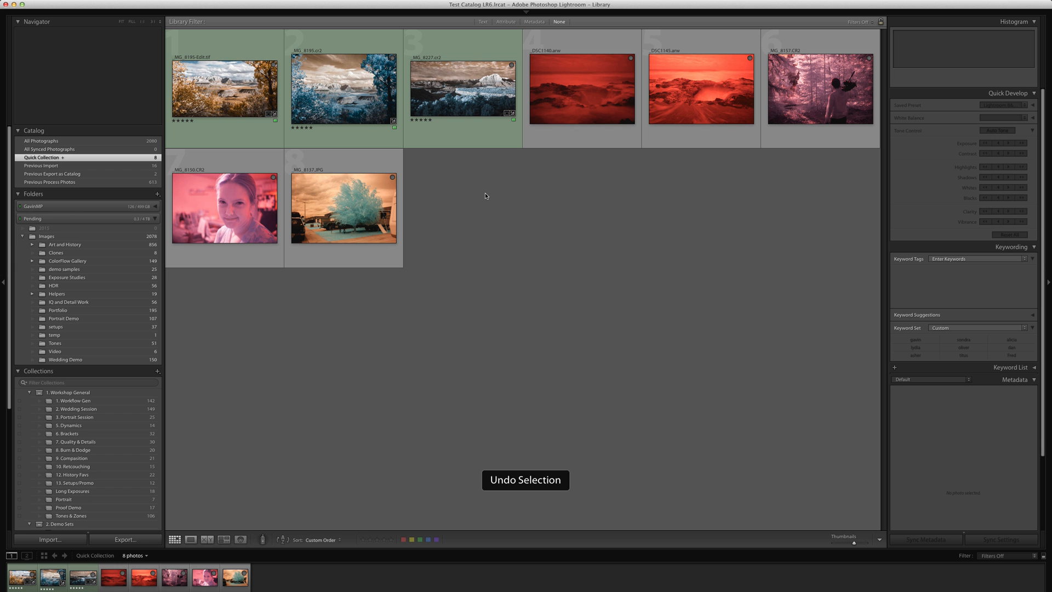
{"action": "left_click", "coordinate": [820, 88]}
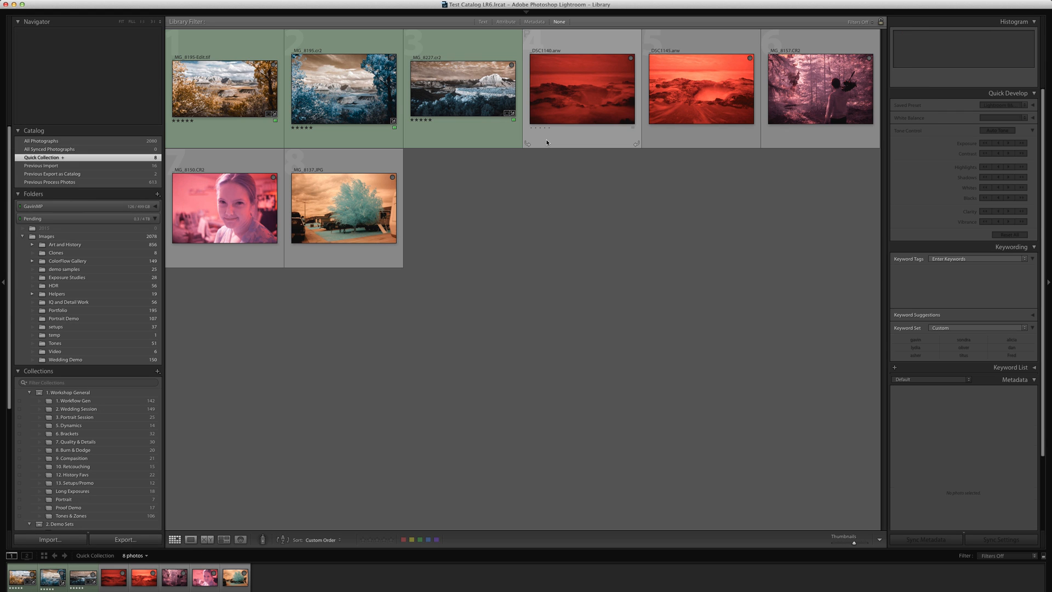
{"action": "double_click", "coordinate": [700, 89]}
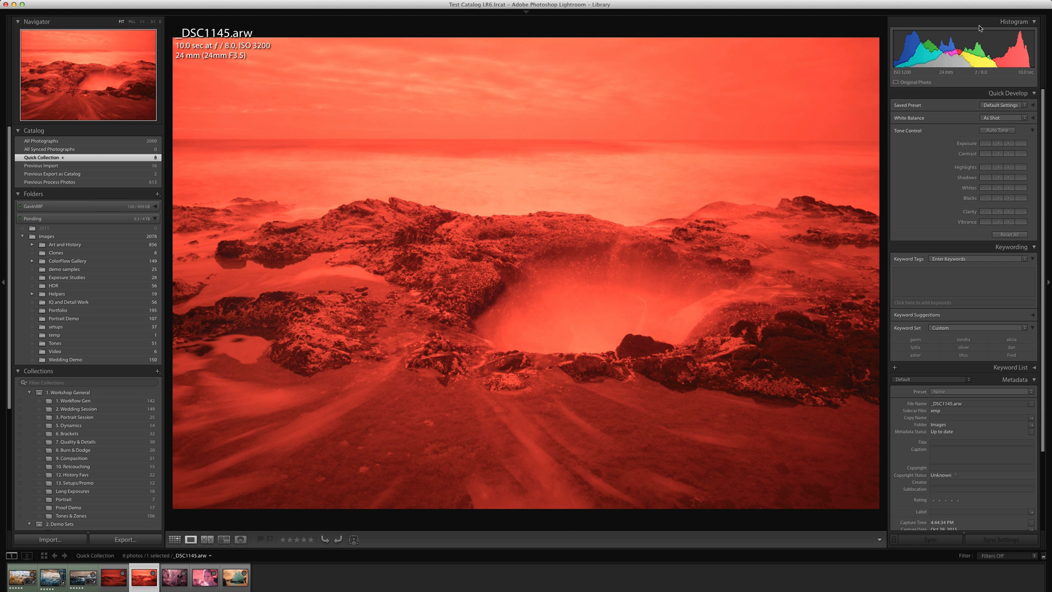
{"action": "mouse_move", "coordinate": [1015, 79]}
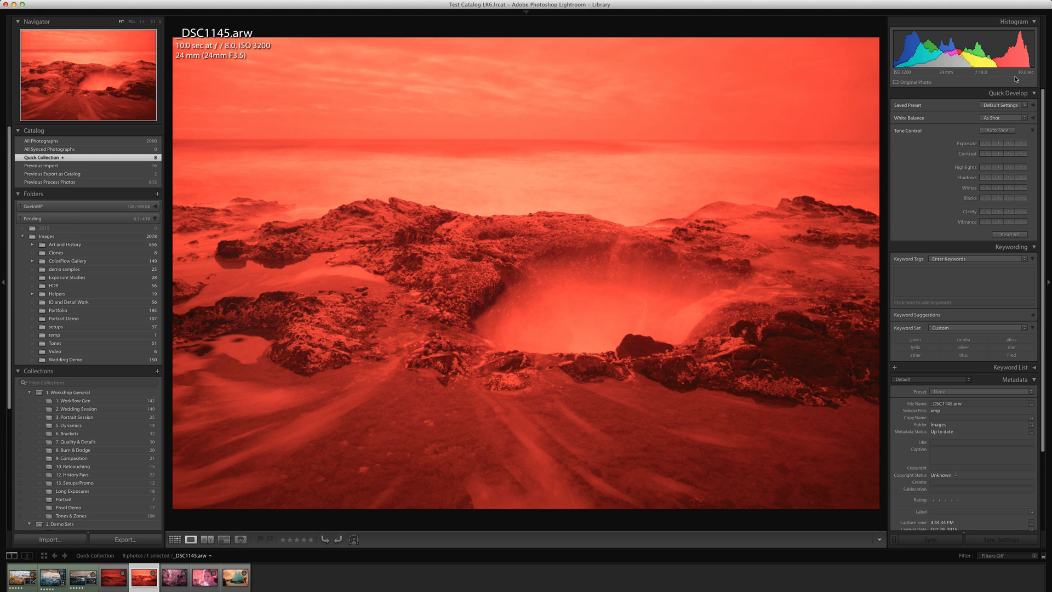
{"action": "mouse_move", "coordinate": [522, 370]}
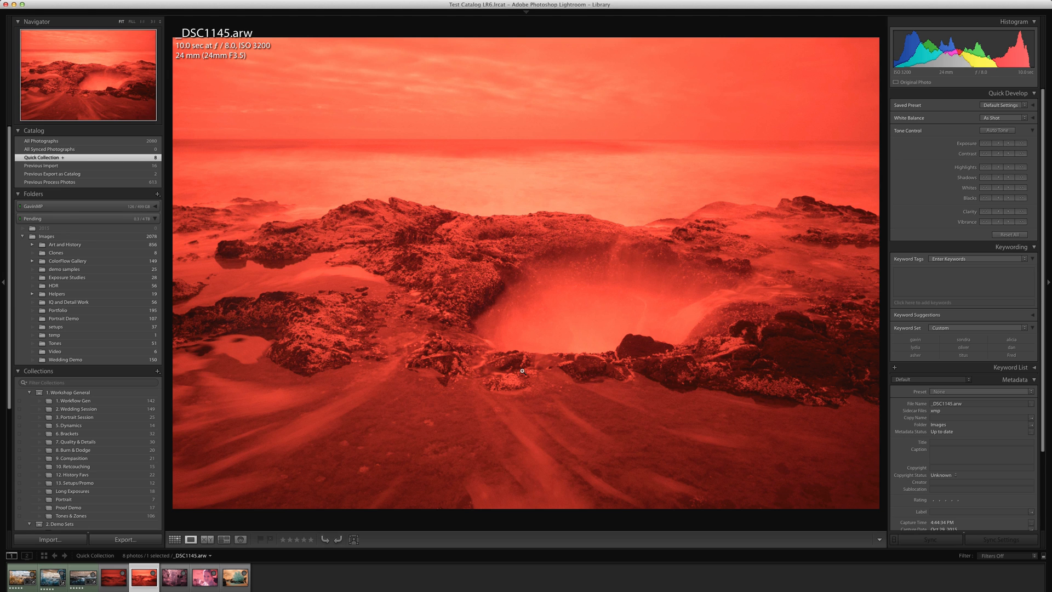
{"action": "mouse_move", "coordinate": [741, 192]}
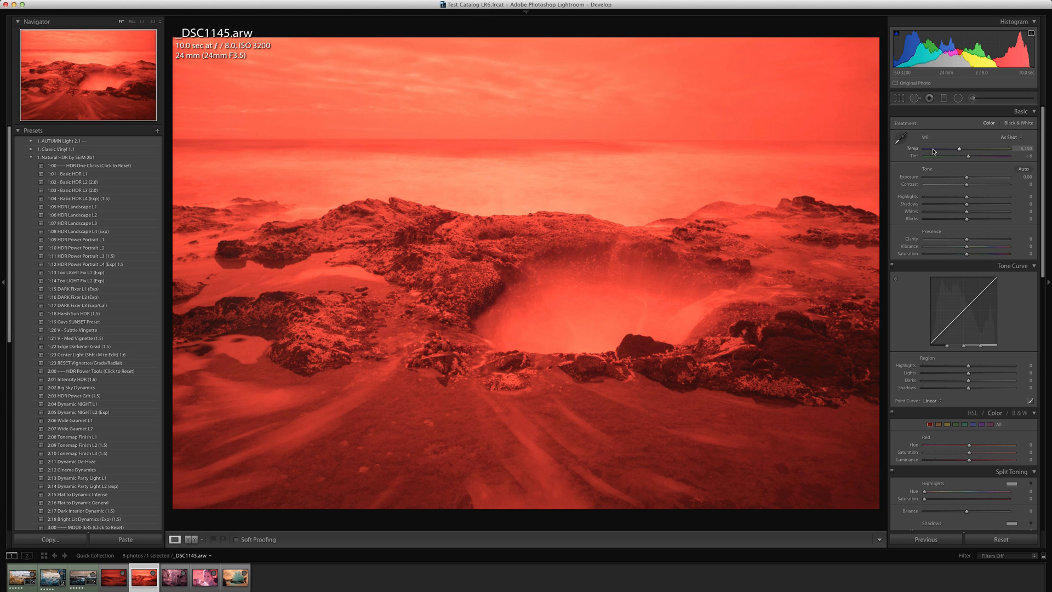
Nudge the Temp slider on the seascape before moving to the DNG Converter.
{"action": "left_click_drag", "start_coordinate": [957, 148], "coordinate": [929, 148]}
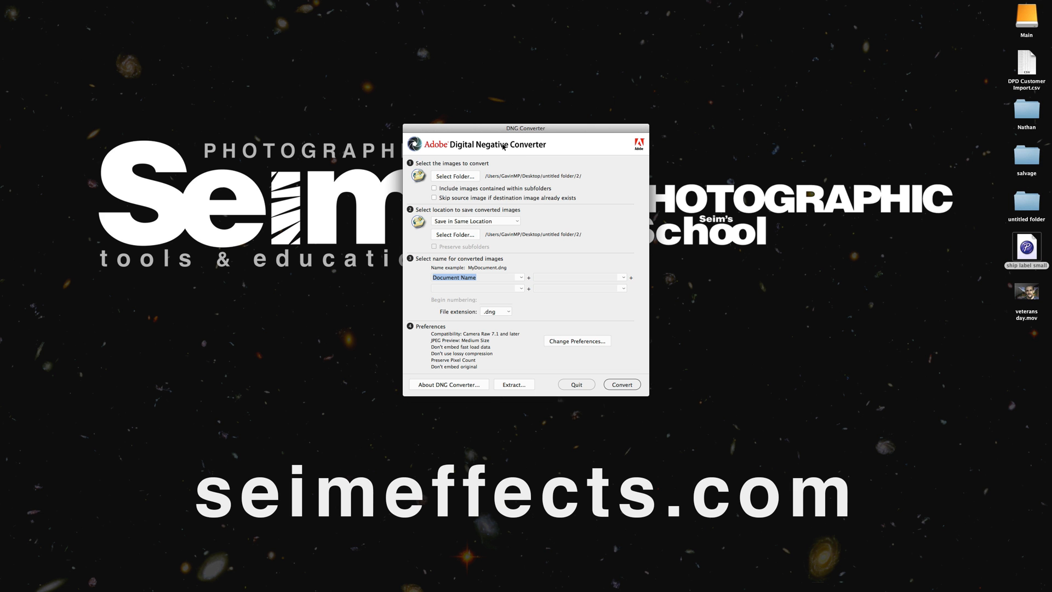
Move the DNG Converter window aside to the left of the screen.
{"action": "left_click_drag", "start_coordinate": [526, 128], "coordinate": [197, 109]}
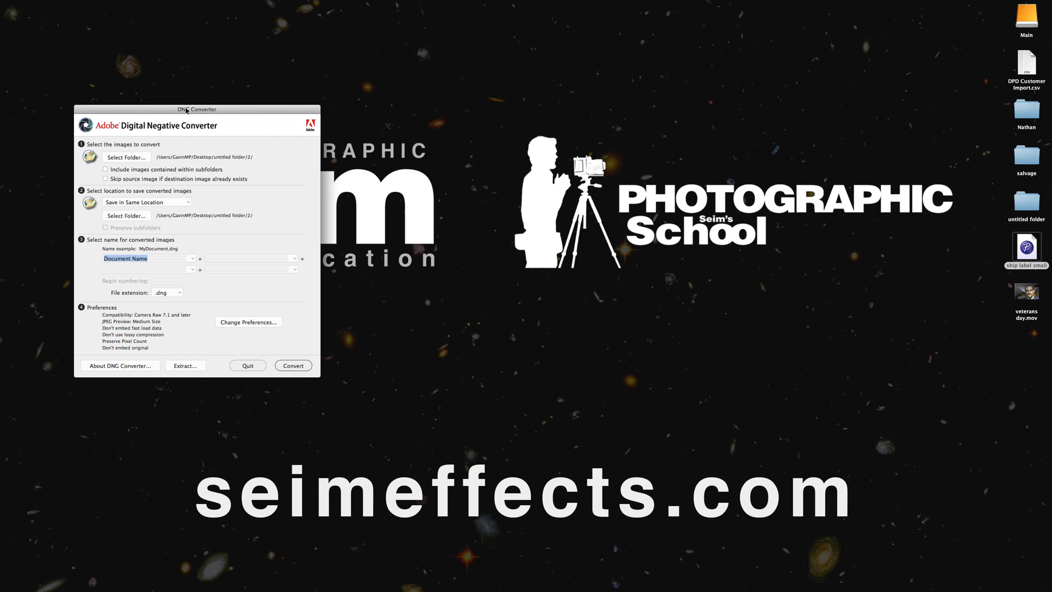
{"action": "left_click_drag", "start_coordinate": [196, 109], "coordinate": [203, 102]}
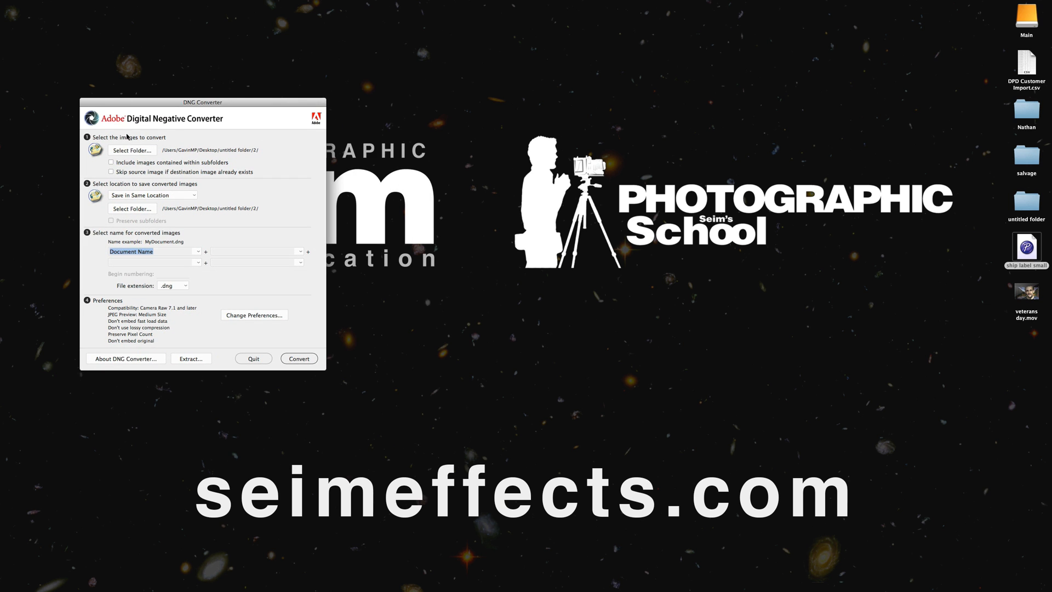
{"action": "mouse_move", "coordinate": [128, 134]}
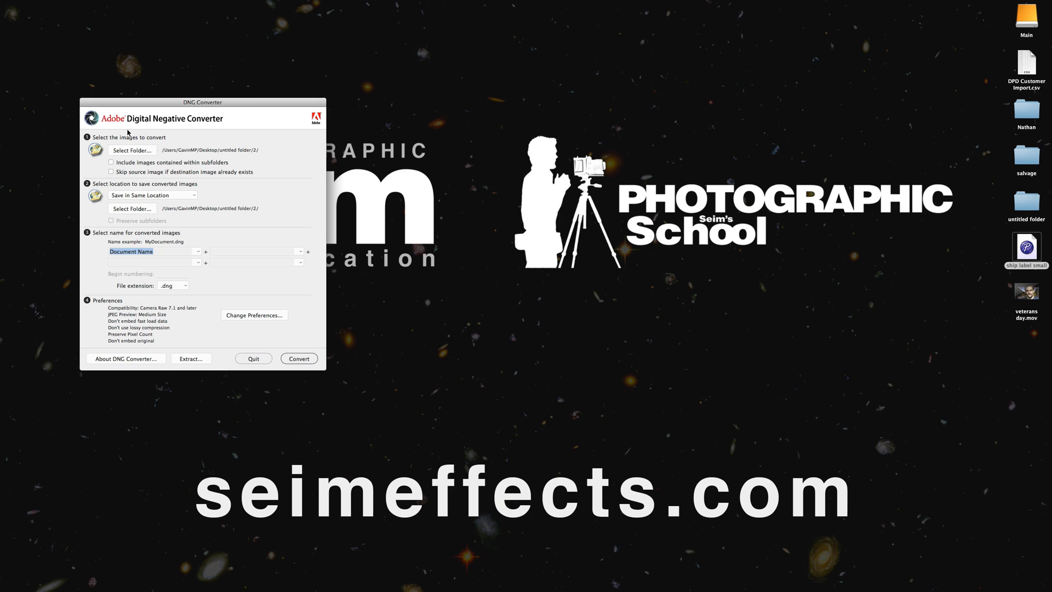
{"action": "mouse_move", "coordinate": [183, 107]}
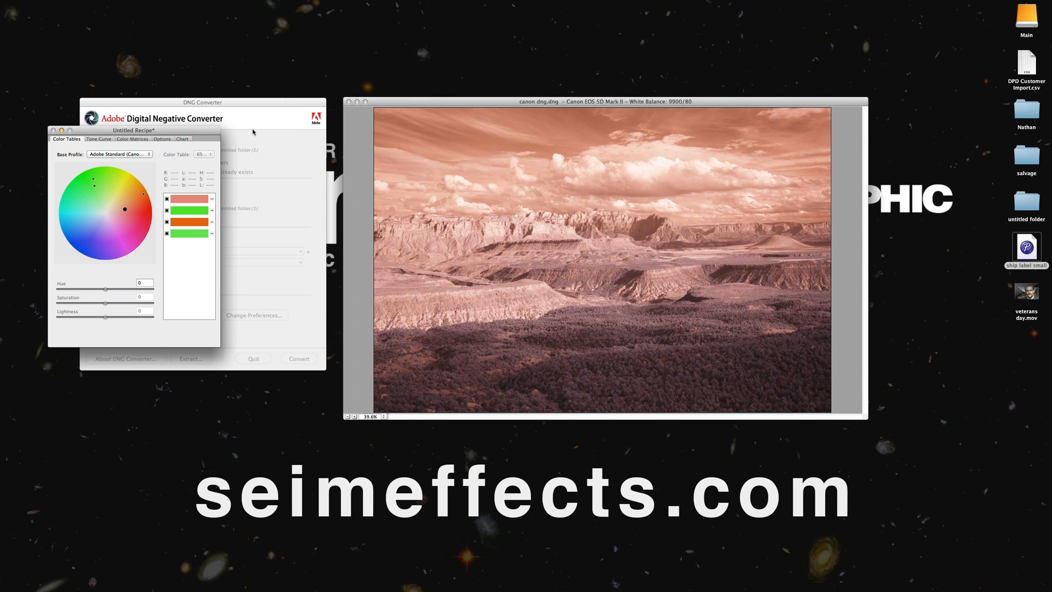
Show the recipe's Color Matrices calibration settings, then switch back to Lightroom.
{"action": "left_click_drag", "start_coordinate": [133, 131], "coordinate": [253, 100]}
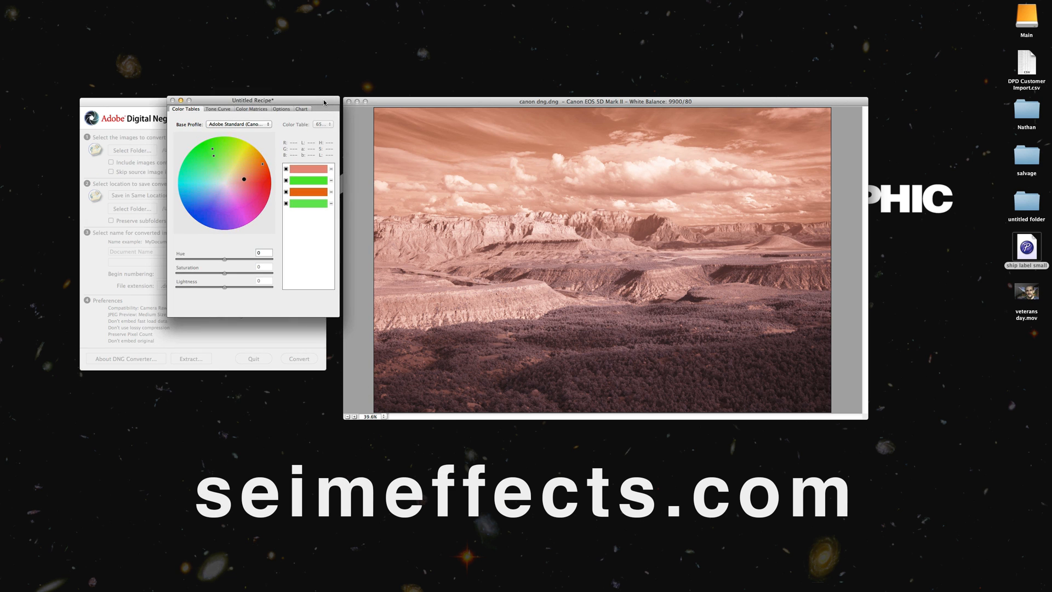
{"action": "mouse_move", "coordinate": [303, 138]}
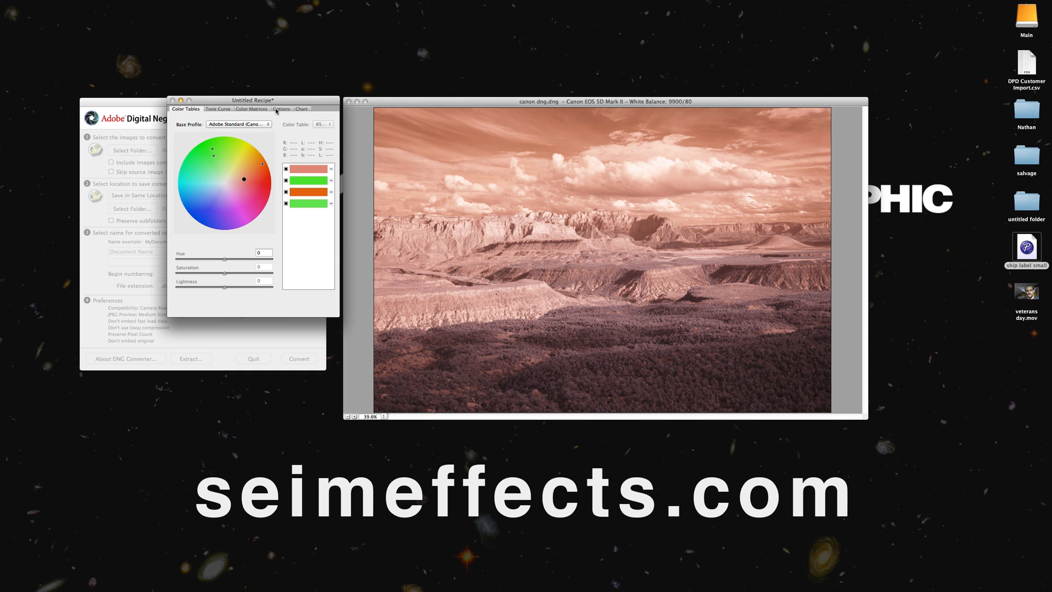
{"action": "left_click", "coordinate": [252, 108]}
{"action": "type", "text": "-100"}
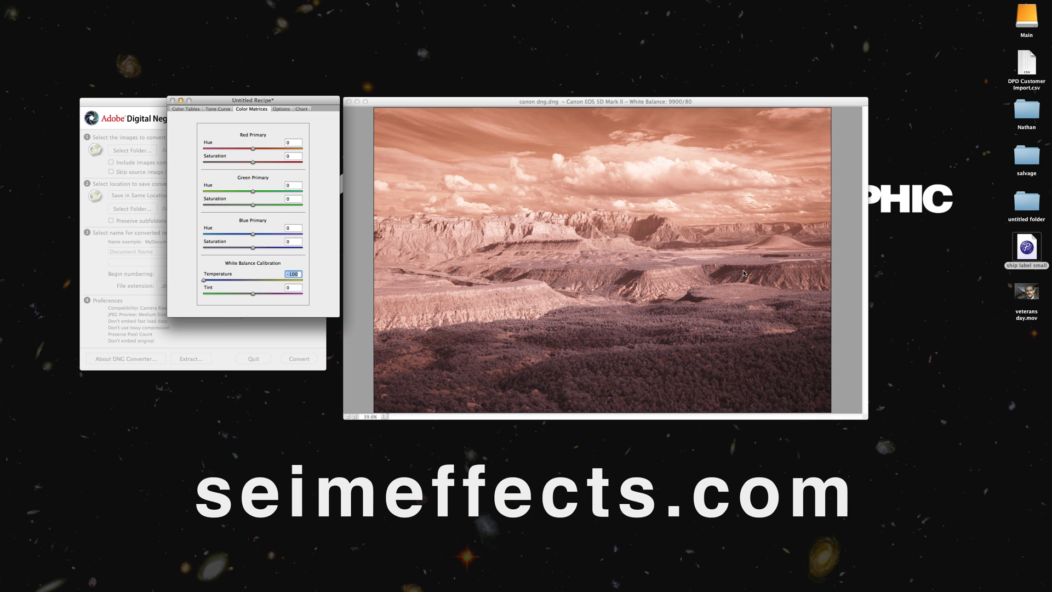
{"action": "left_click", "coordinate": [26, 4]}
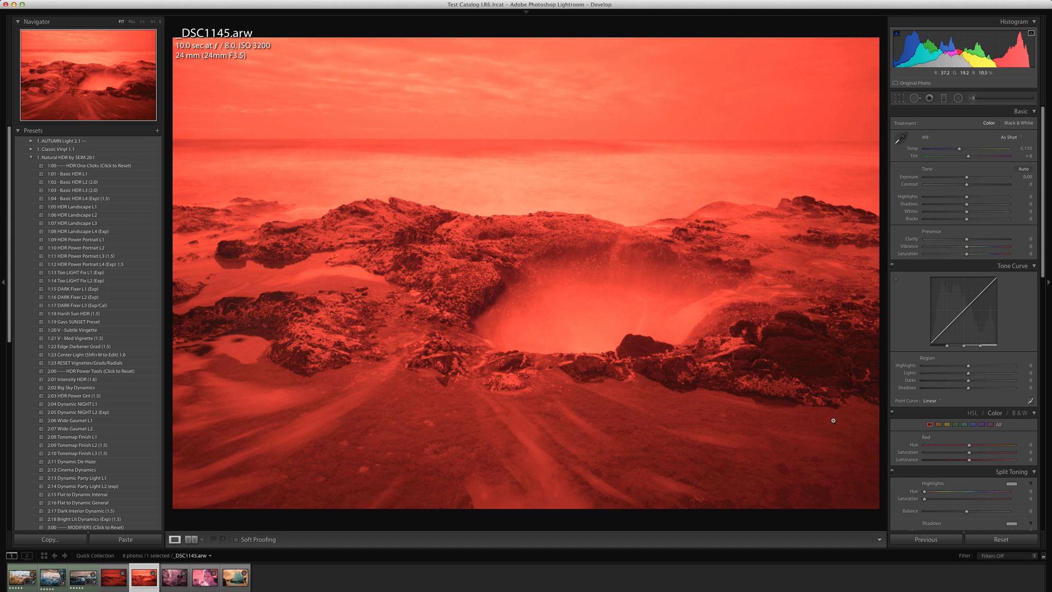
Choose Sony A7R IR Profile in Camera Calibration so the seascape turns orange.
{"action": "left_click", "coordinate": [996, 406]}
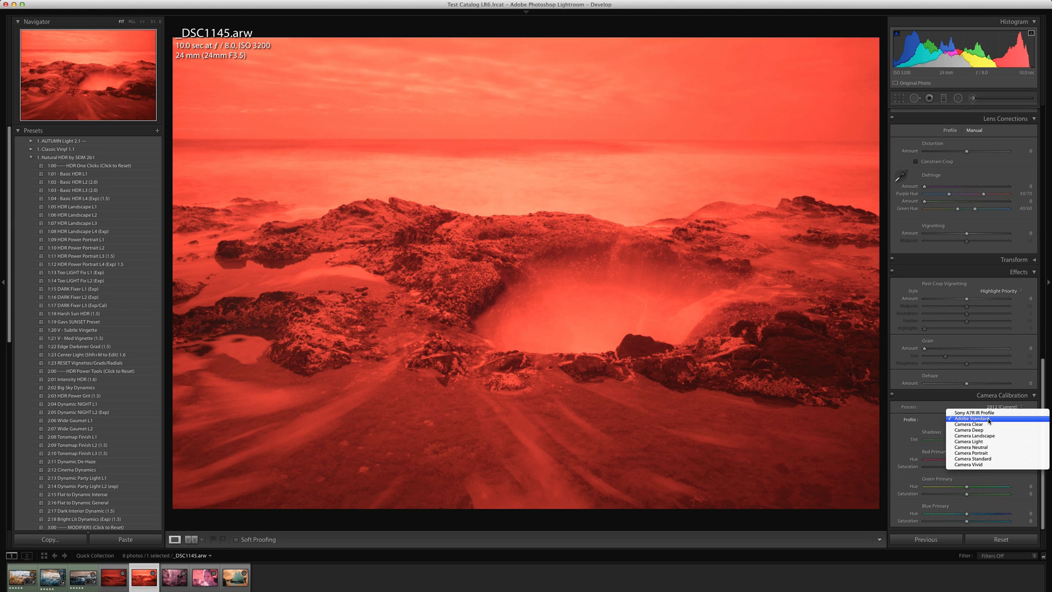
{"action": "mouse_move", "coordinate": [973, 412]}
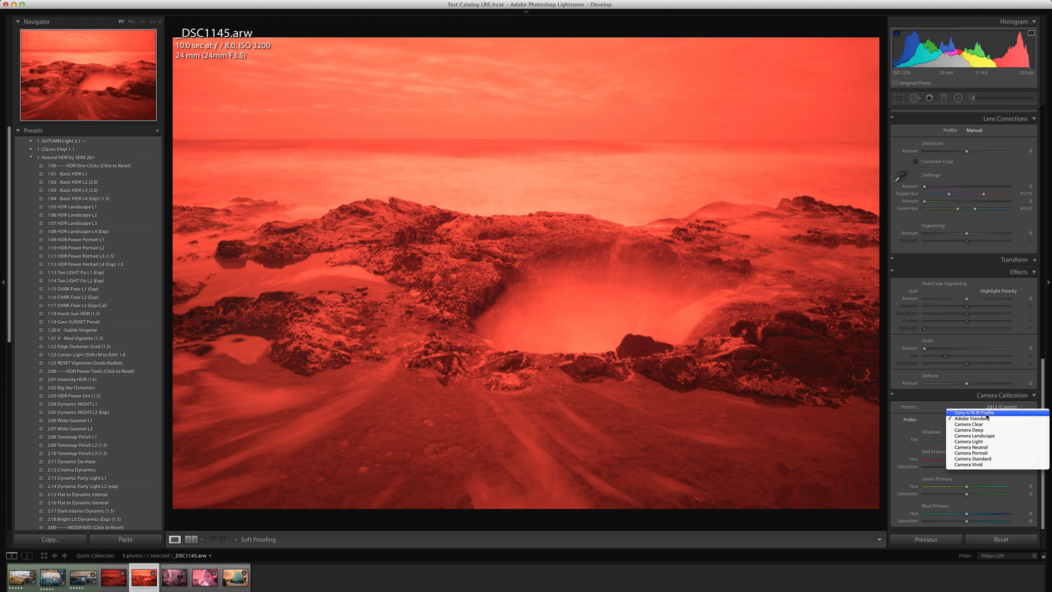
{"action": "left_click", "coordinate": [980, 412]}
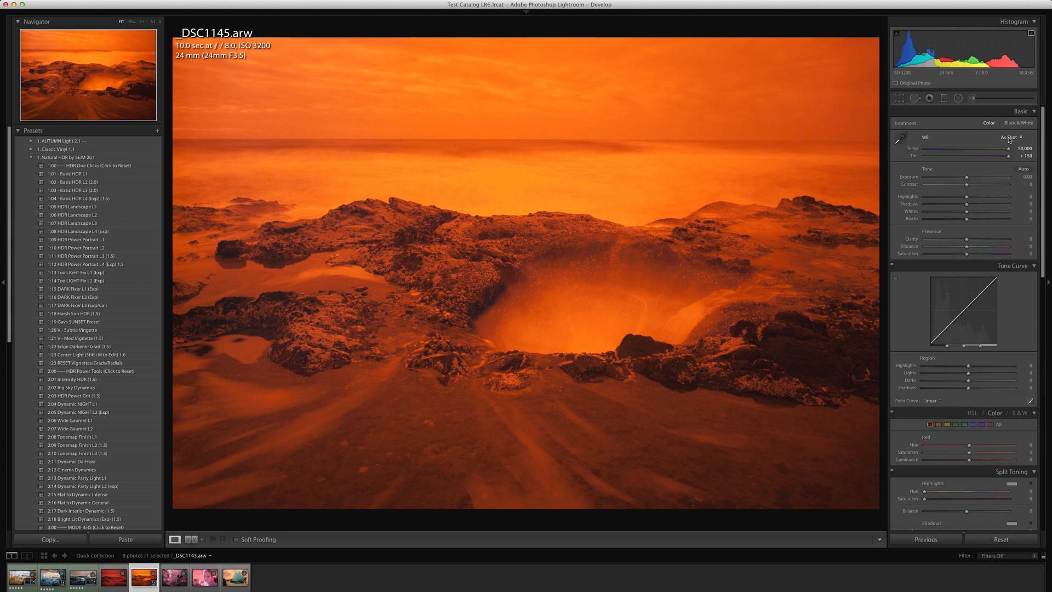
Set white balance to Auto and settle the seascape's saturation at +37.
{"action": "left_click", "coordinate": [1006, 137]}
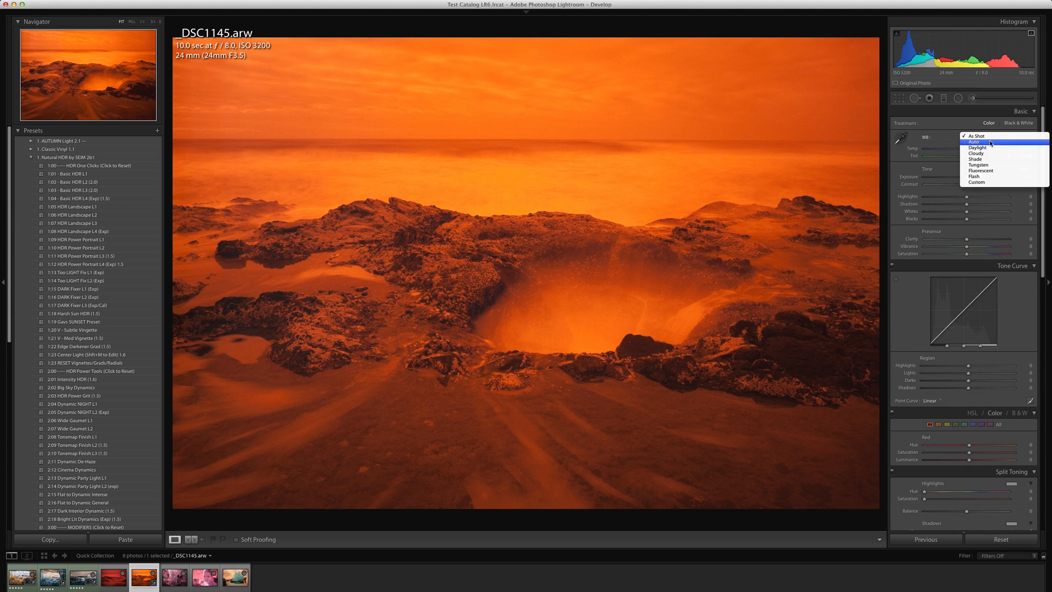
{"action": "left_click", "coordinate": [976, 142]}
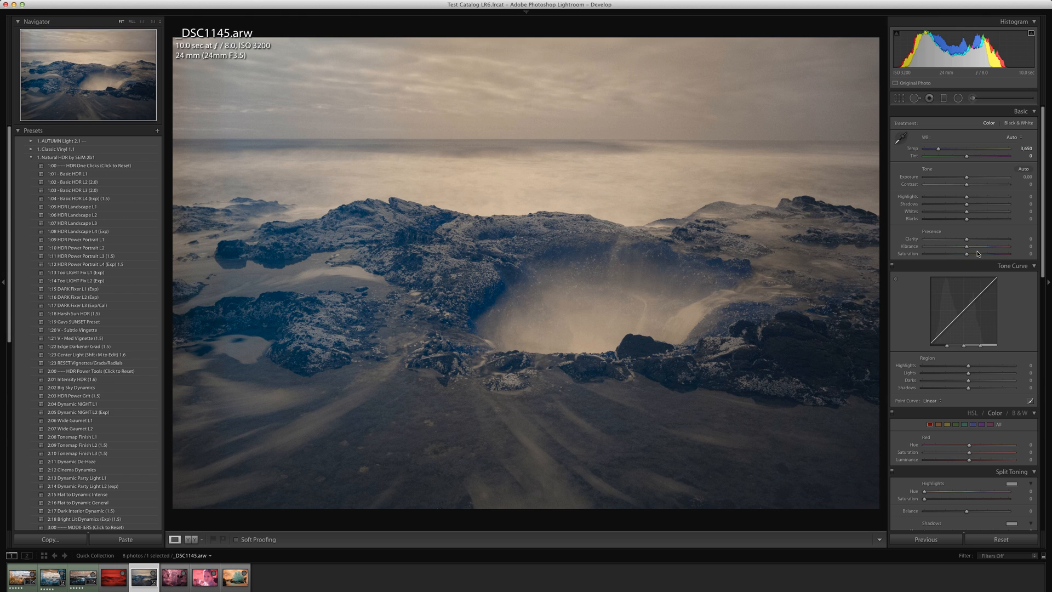
{"action": "left_click_drag", "start_coordinate": [966, 253], "coordinate": [980, 253]}
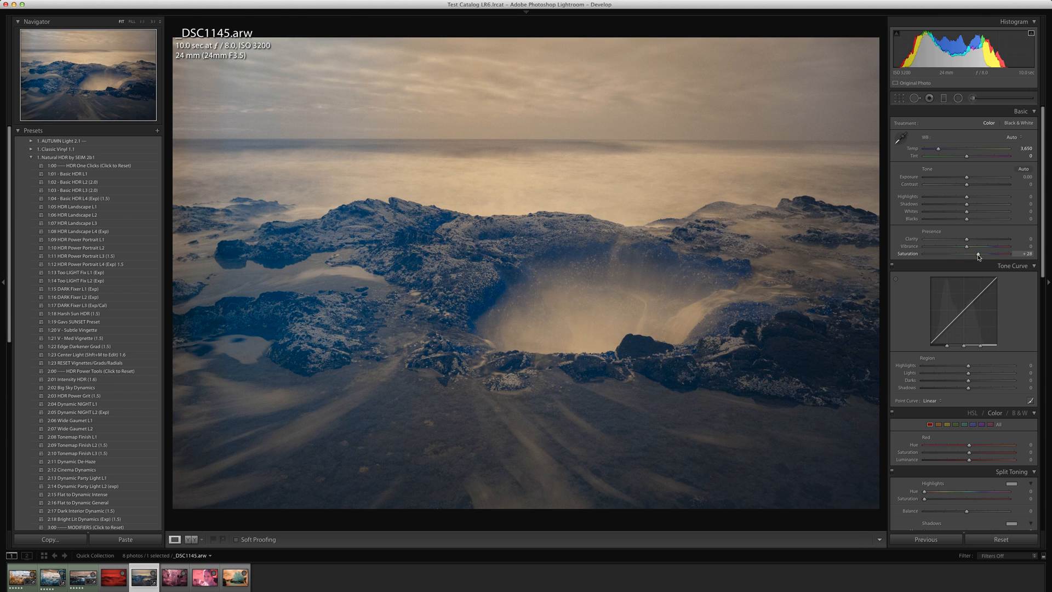
{"action": "left_click_drag", "start_coordinate": [988, 254], "coordinate": [1012, 253]}
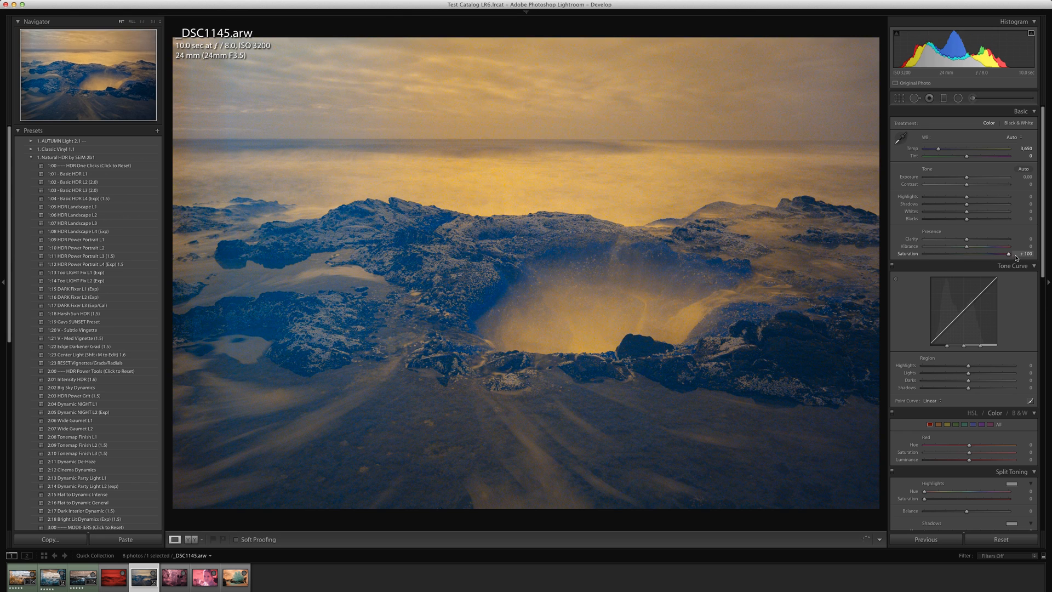
{"action": "left_click_drag", "start_coordinate": [1006, 253], "coordinate": [987, 253]}
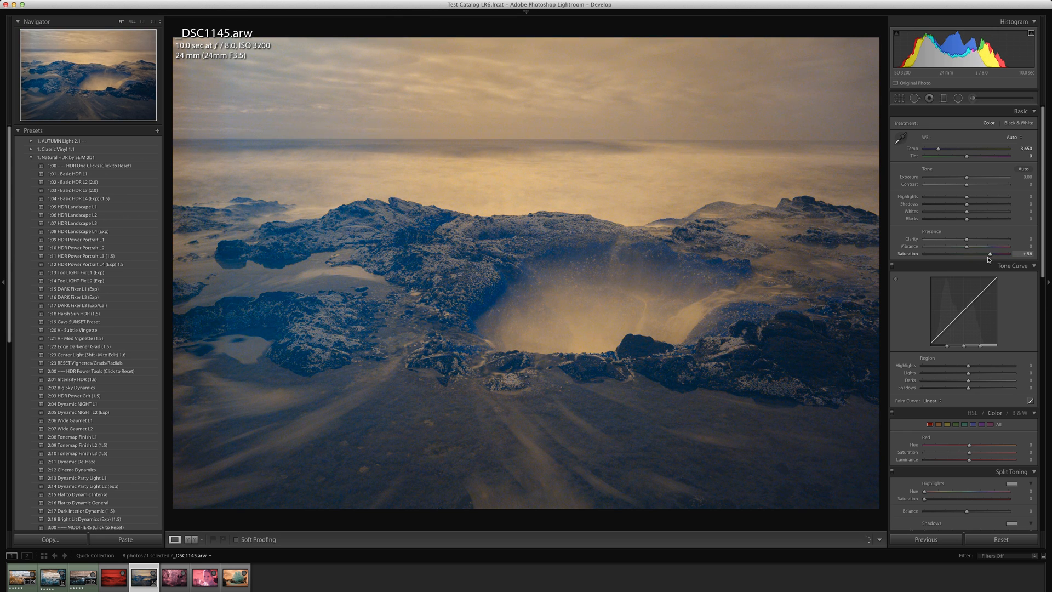
{"action": "left_click_drag", "start_coordinate": [990, 253], "coordinate": [991, 254]}
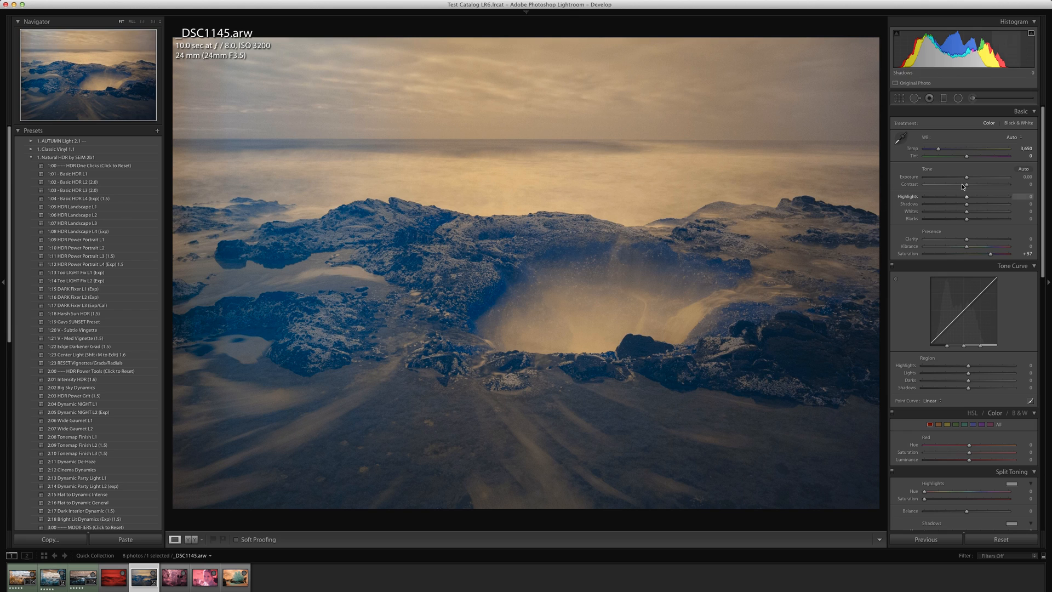
Raise exposure to +0.70, sample a neutral spot for white balance, and return to the grid.
{"action": "left_click_drag", "start_coordinate": [966, 176], "coordinate": [975, 177]}
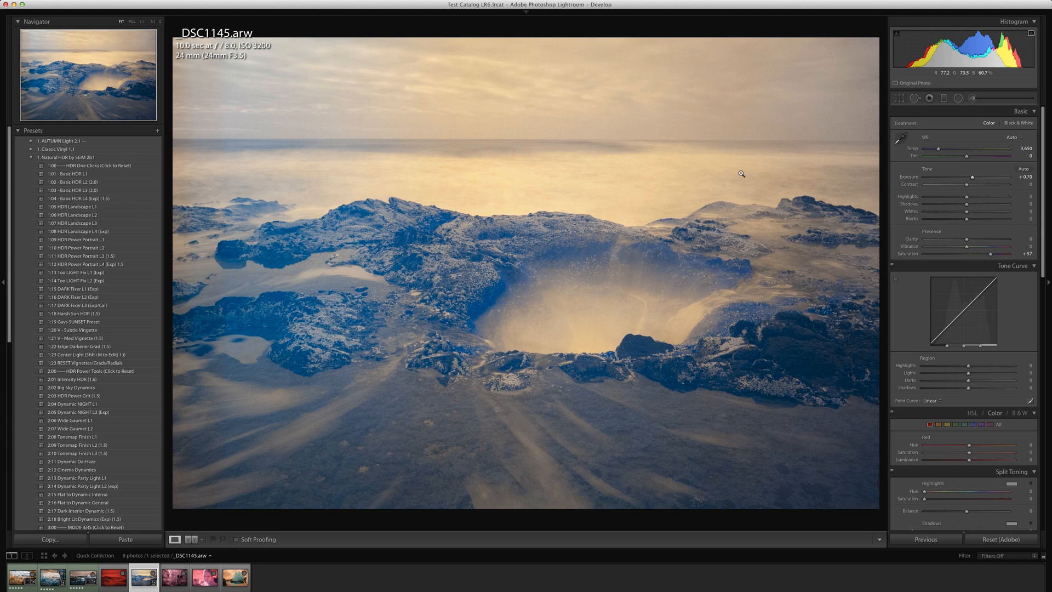
{"action": "left_click", "coordinate": [1000, 539]}
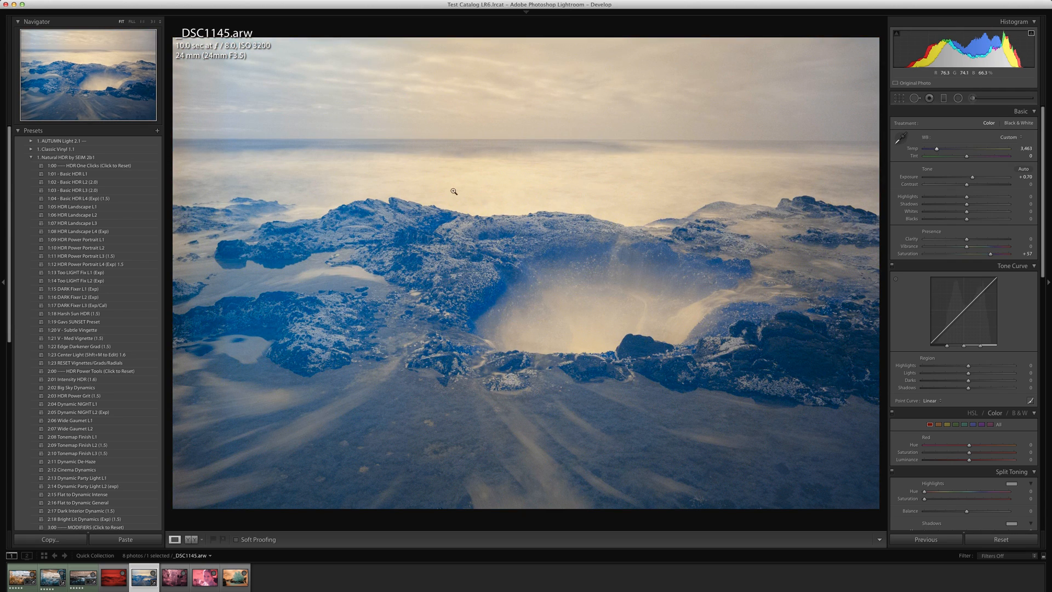
{"action": "left_click", "coordinate": [174, 539]}
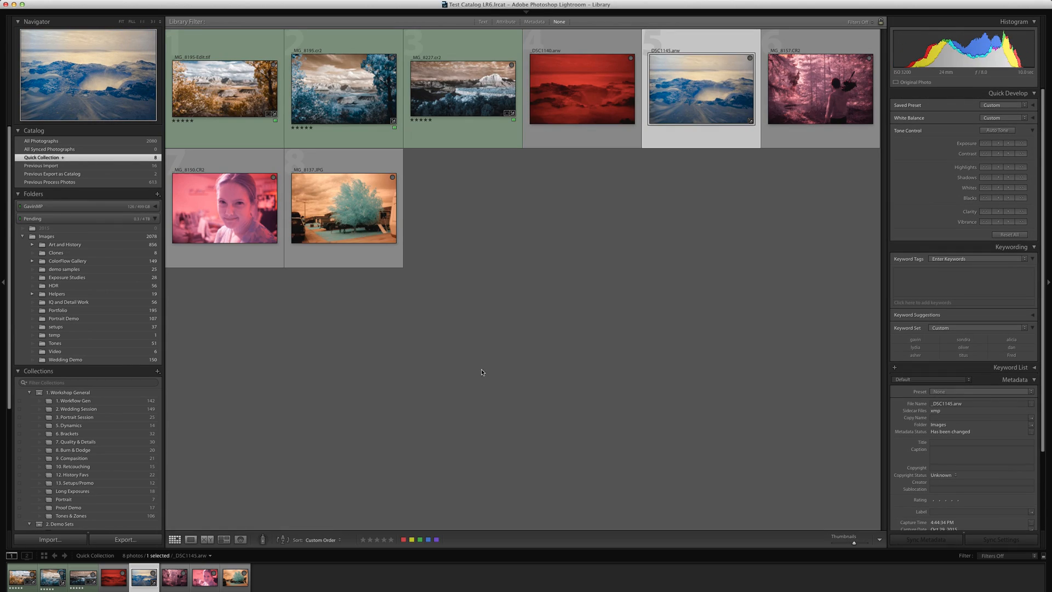
Apply SDMK2 IR Profile2 to the forest photo MG_8157 in Camera Calibration.
{"action": "left_click", "coordinate": [819, 87]}
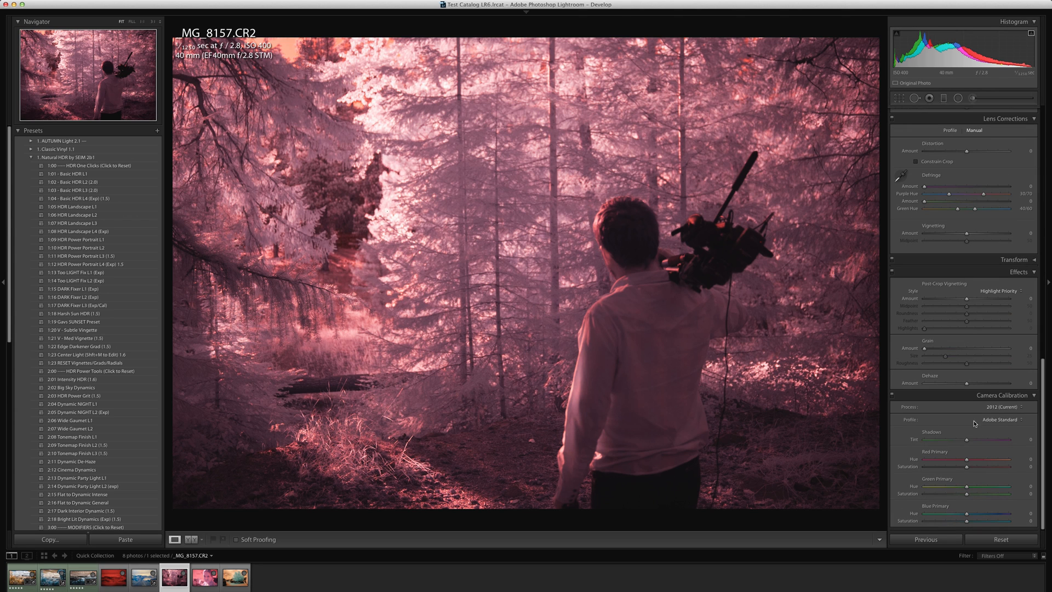
{"action": "left_click", "coordinate": [1000, 420]}
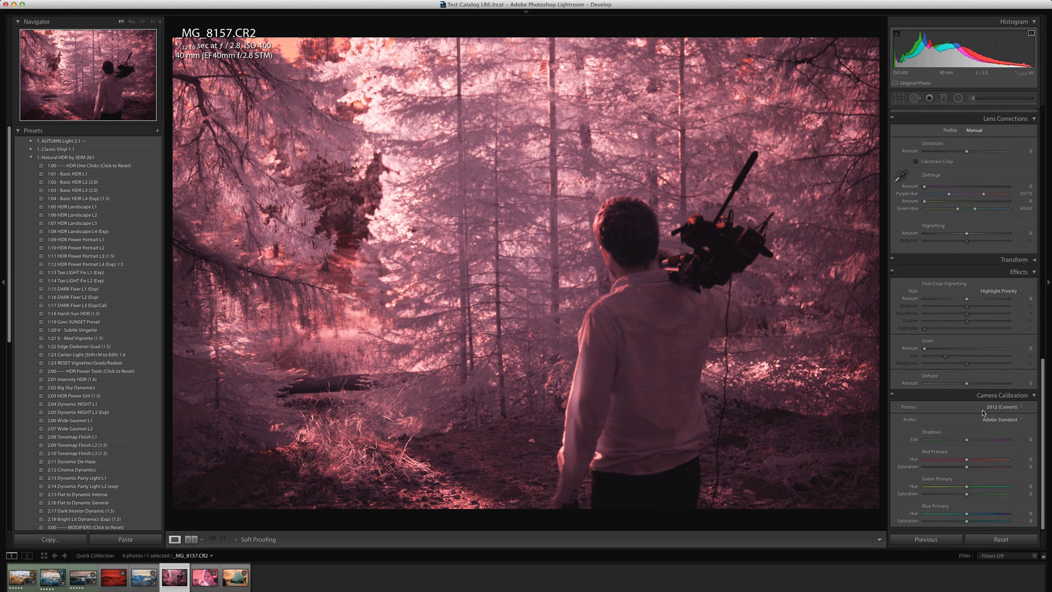
{"action": "left_click", "coordinate": [999, 420]}
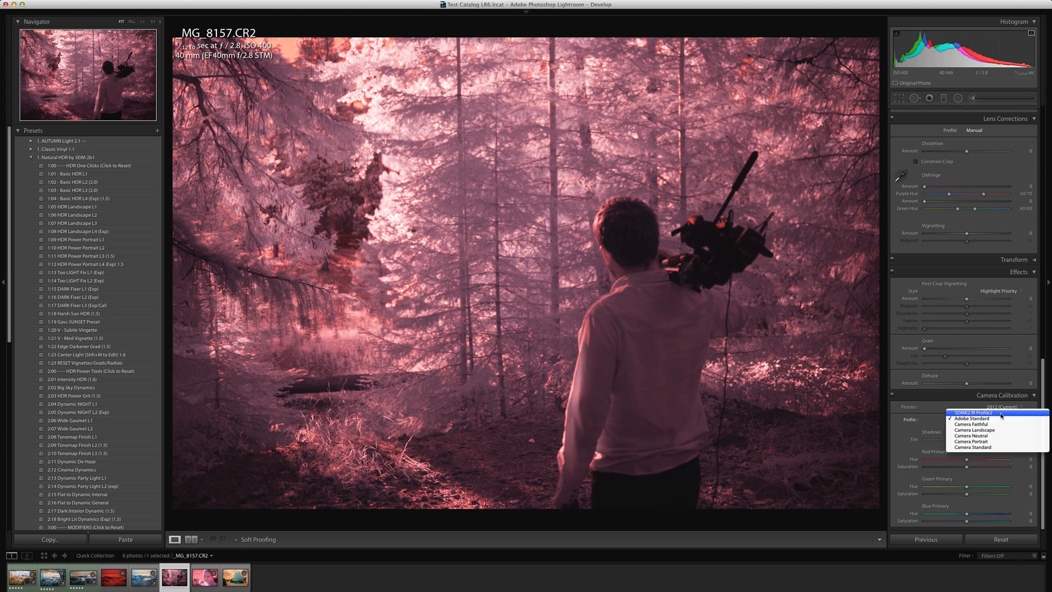
{"action": "left_click", "coordinate": [997, 412]}
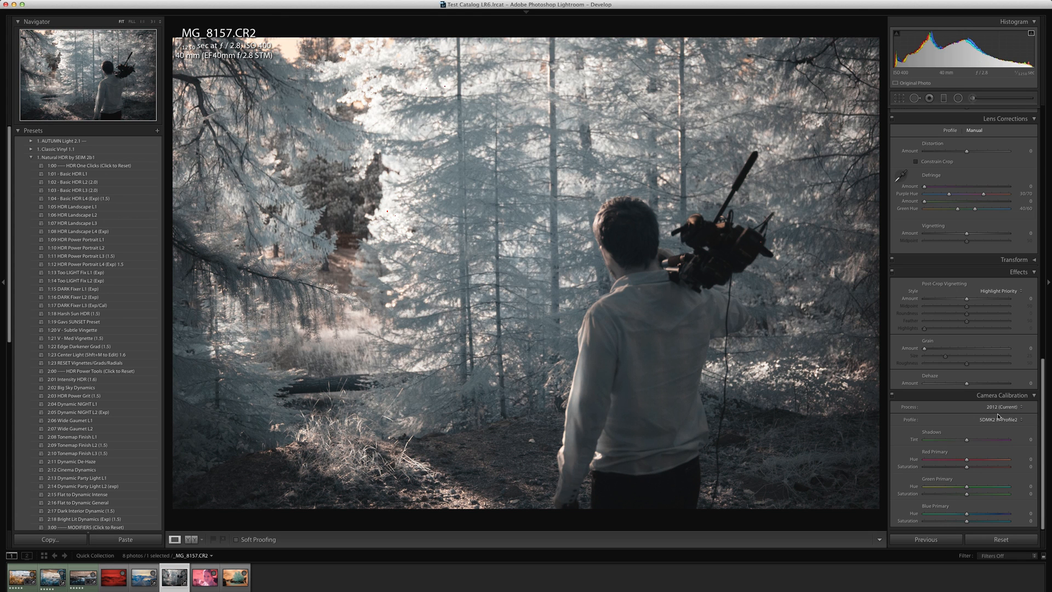
Apply the same IR profile to the portrait MG_8150 and return to the Library grid.
{"action": "left_click", "coordinate": [204, 576]}
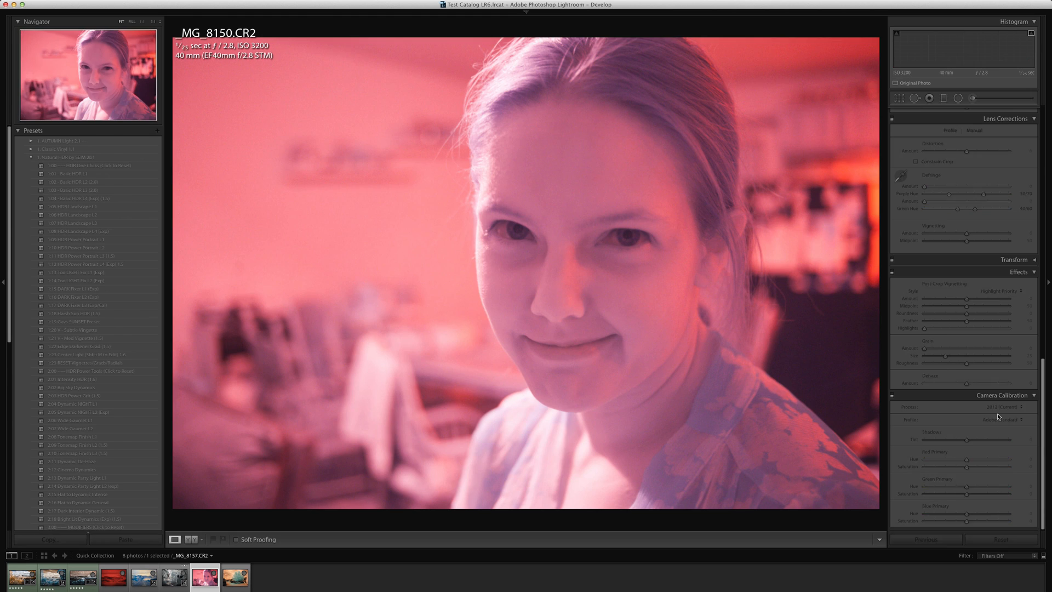
{"action": "left_click", "coordinate": [973, 420]}
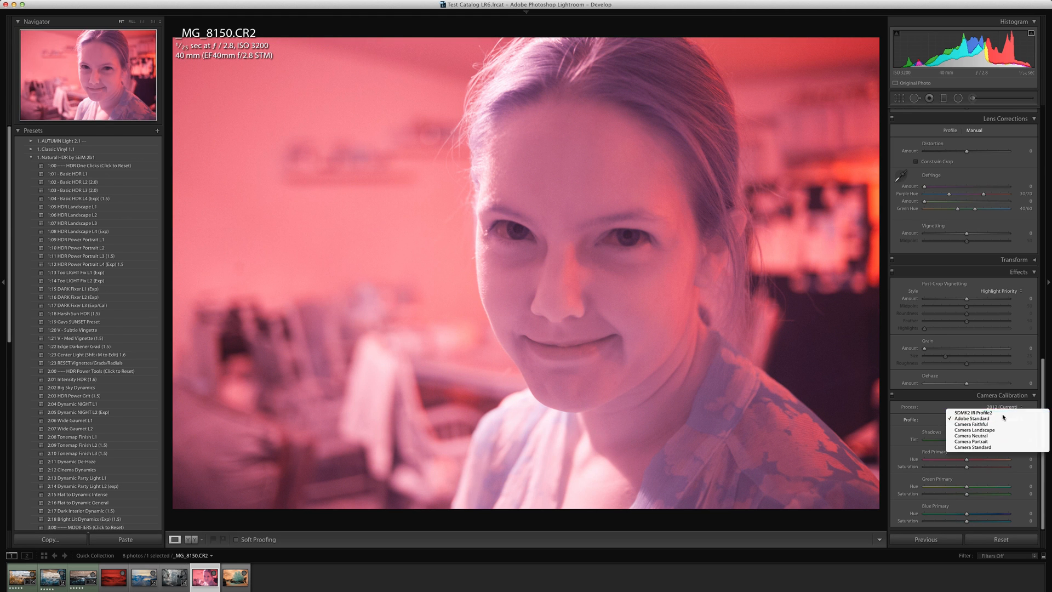
{"action": "left_click", "coordinate": [973, 413]}
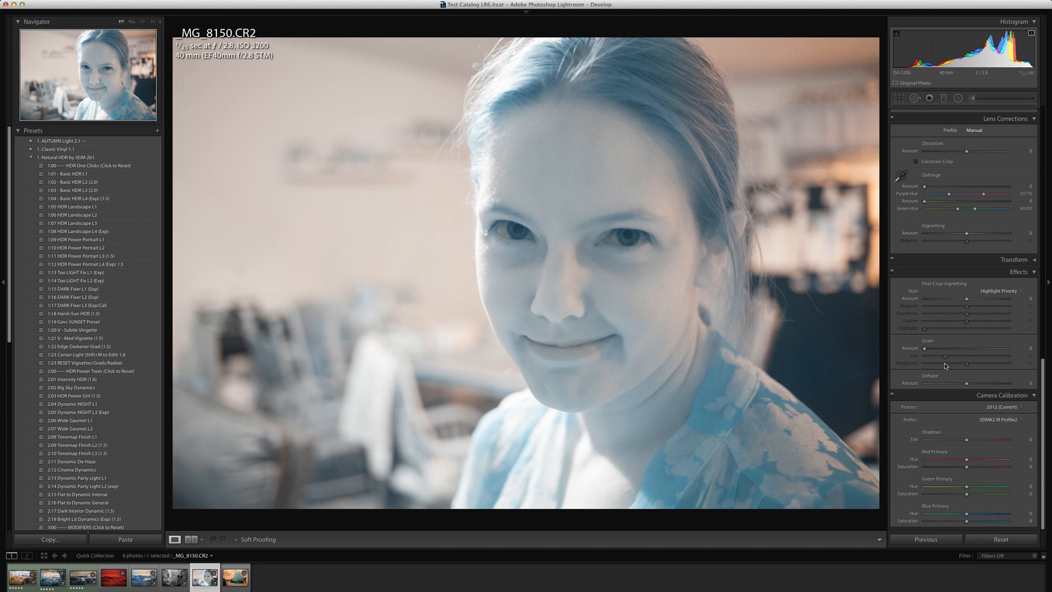
{"action": "left_click", "coordinate": [233, 576]}
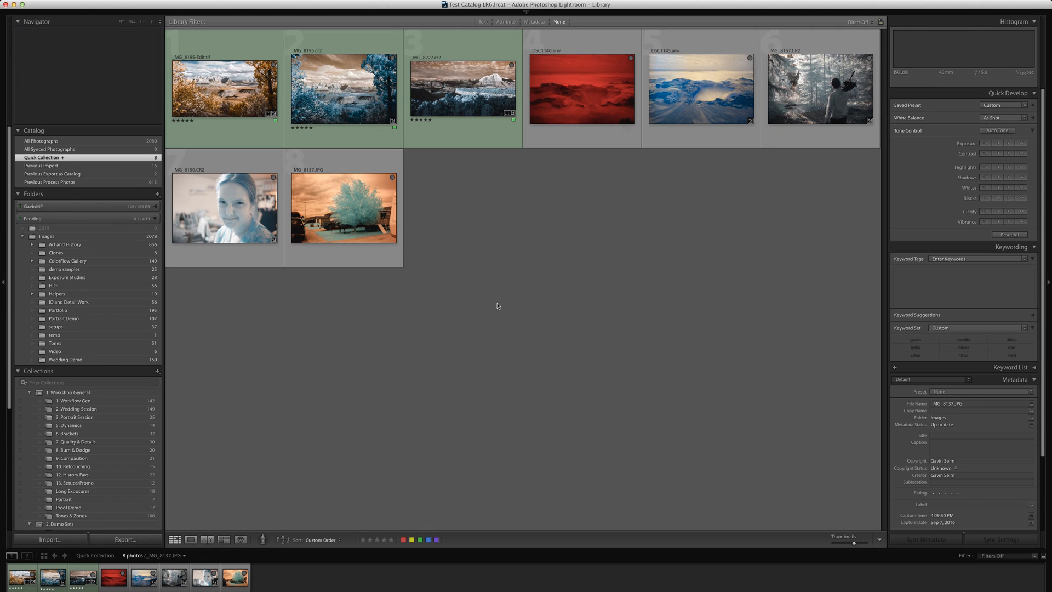
View the desert landscape MG_8195 large and open it for editing.
{"action": "double_click", "coordinate": [224, 89]}
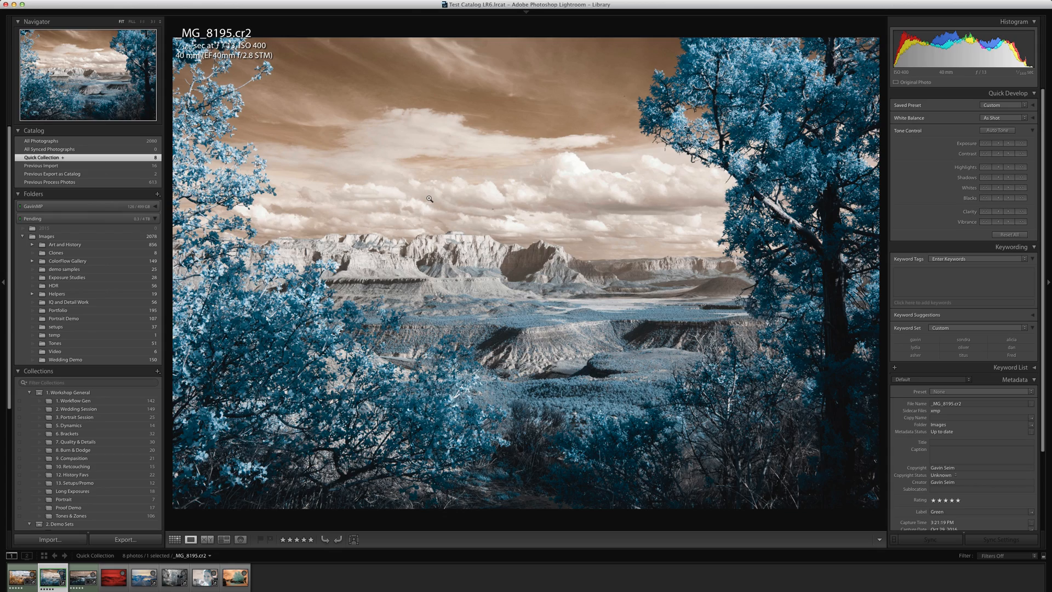
{"action": "left_click", "coordinate": [429, 199]}
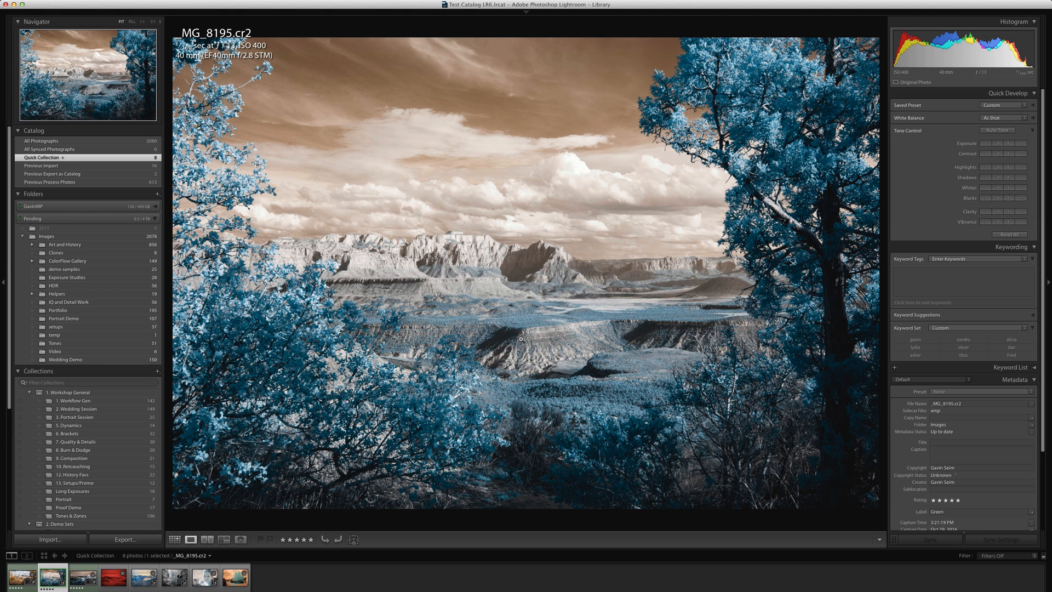
{"action": "mouse_move", "coordinate": [337, 582]}
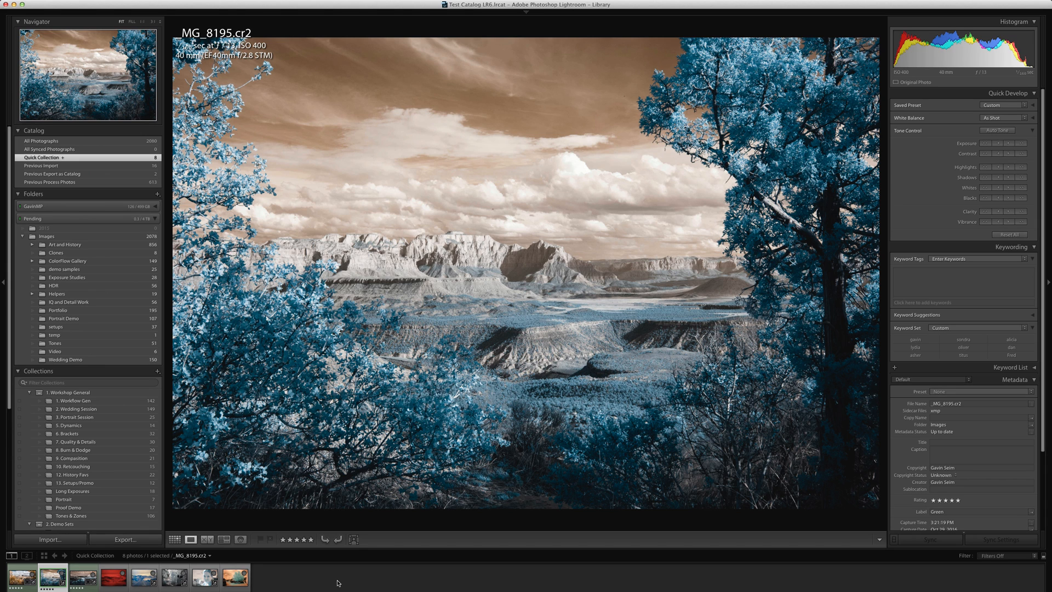
{"action": "mouse_move", "coordinate": [540, 213]}
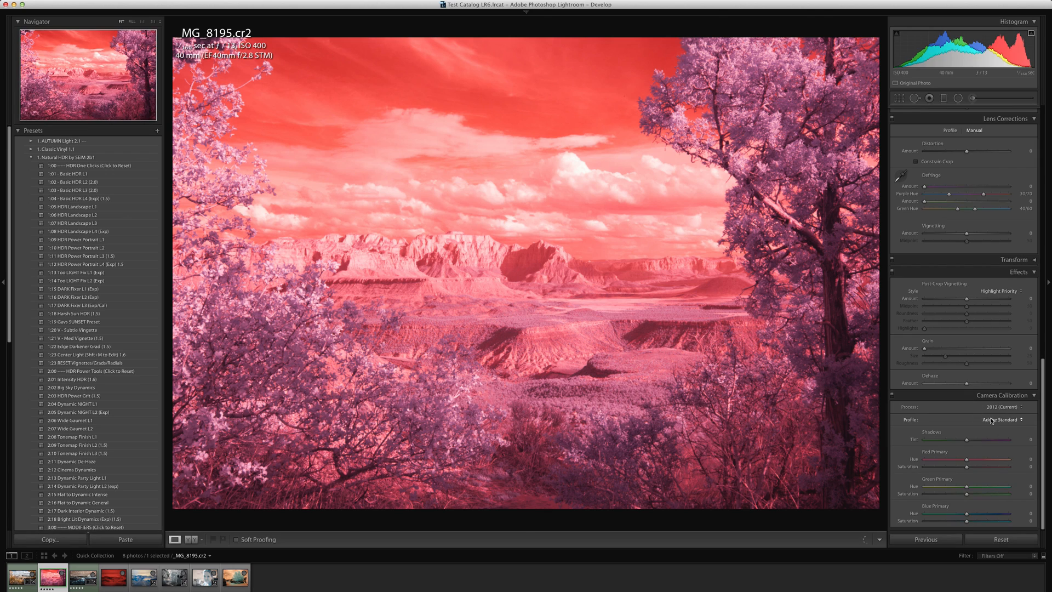
Toggle between Adobe Standard and SDMK2 IR Profile2, keep the IR profile, and select the next photo.
{"action": "left_click", "coordinate": [1003, 419]}
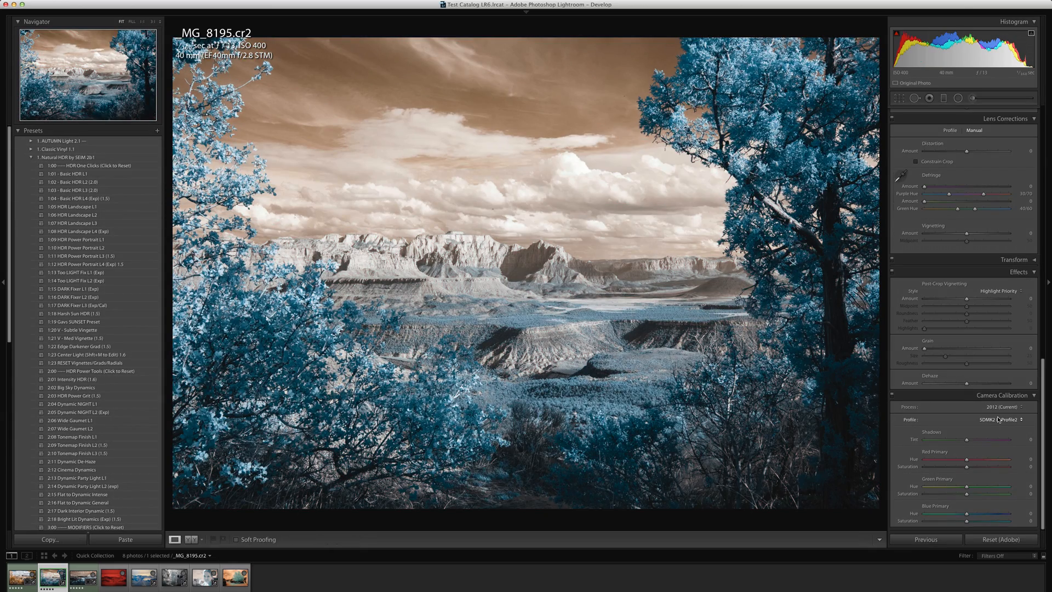
{"action": "left_click", "coordinate": [999, 420]}
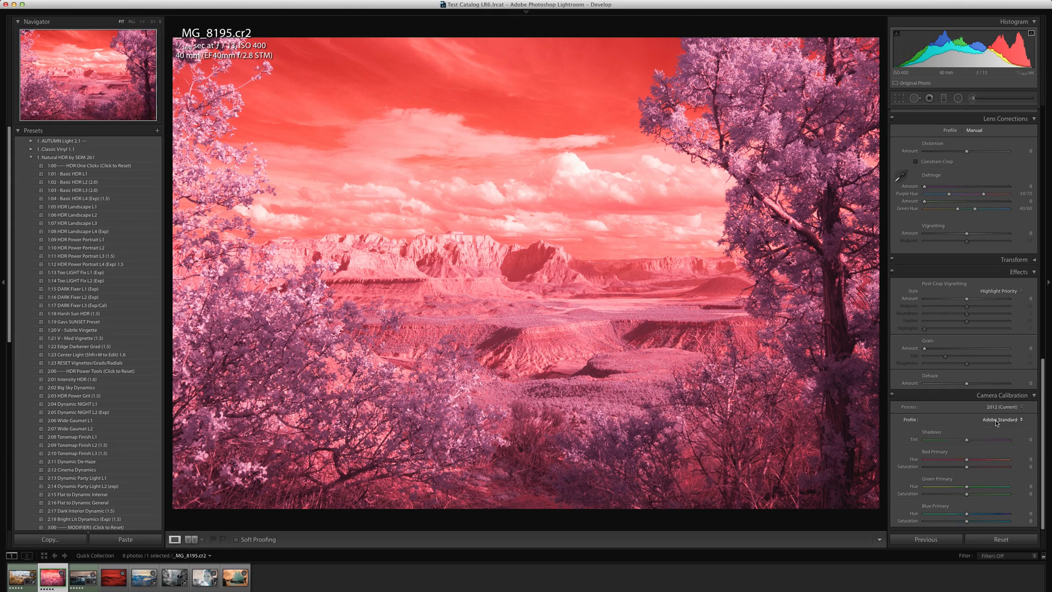
{"action": "left_click", "coordinate": [999, 420]}
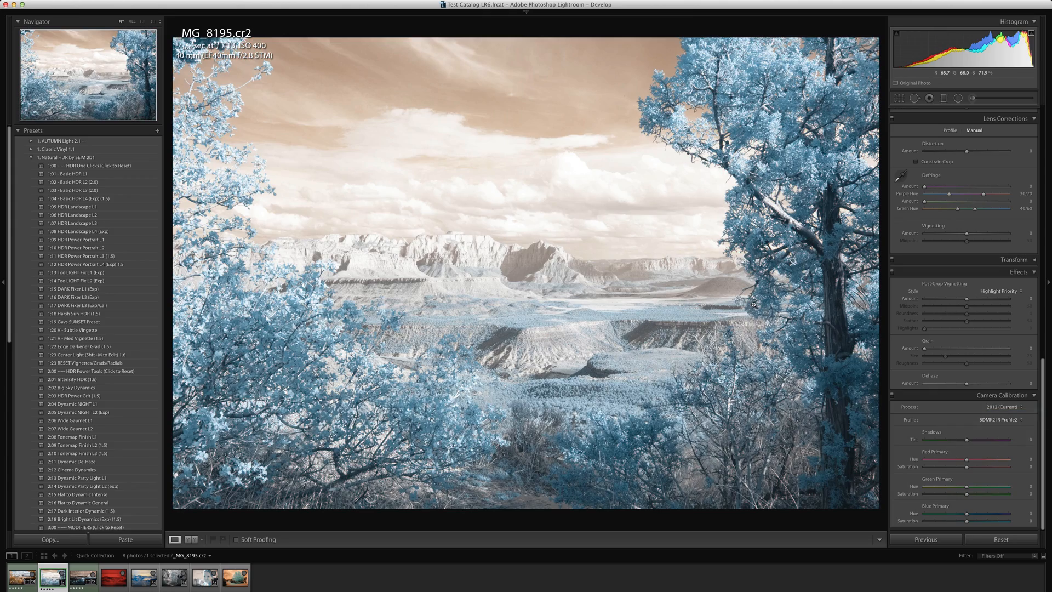
{"action": "left_click", "coordinate": [1000, 539]}
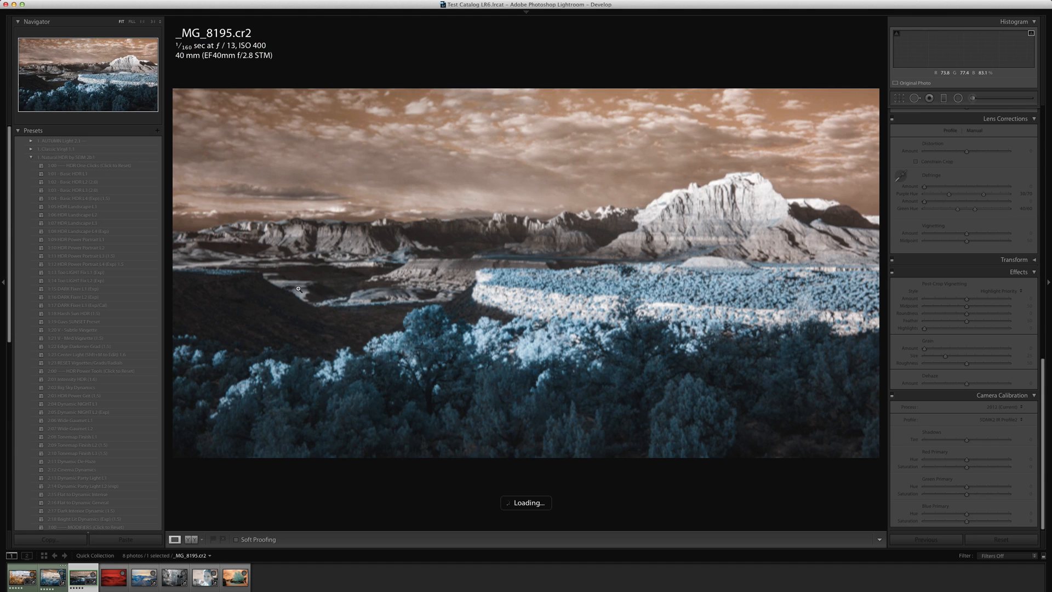
Collapse the presets and show _MG_8227.cr2's history at its Convert to Black & White step.
{"action": "left_click", "coordinate": [82, 575]}
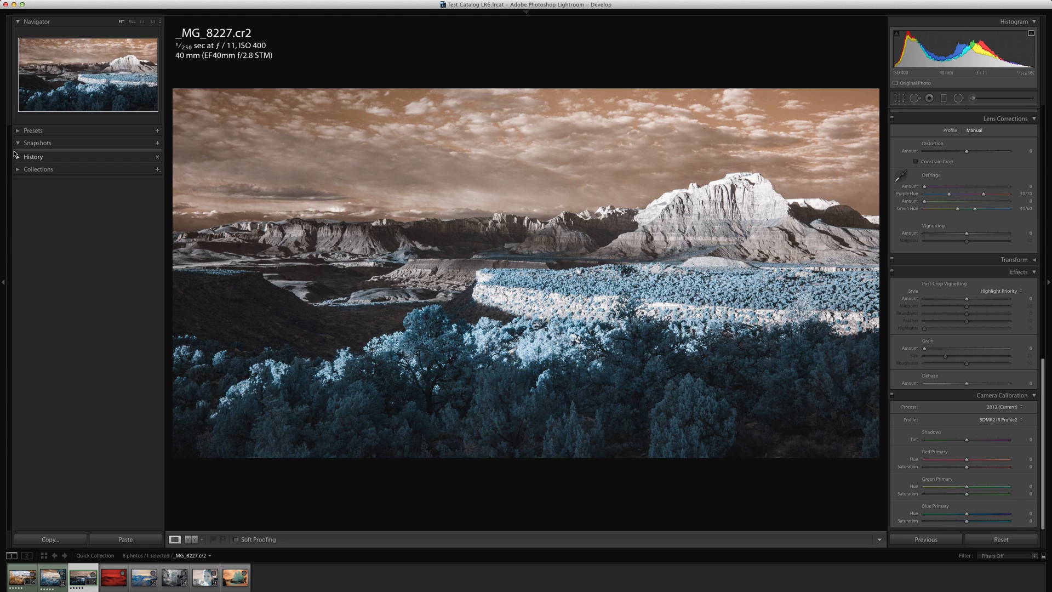
{"action": "left_click", "coordinate": [17, 157]}
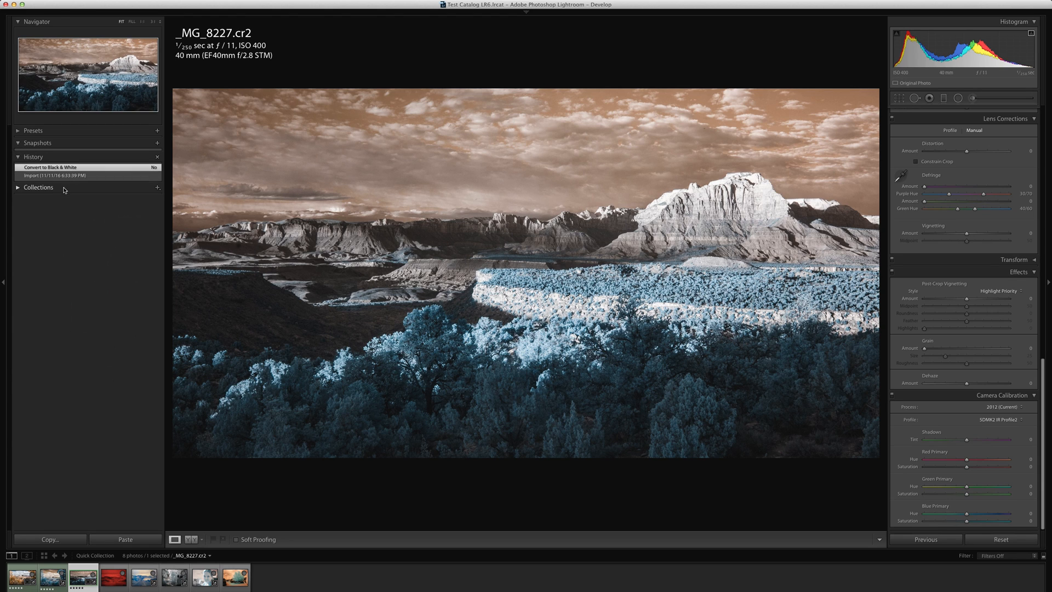
{"action": "left_click", "coordinate": [57, 176]}
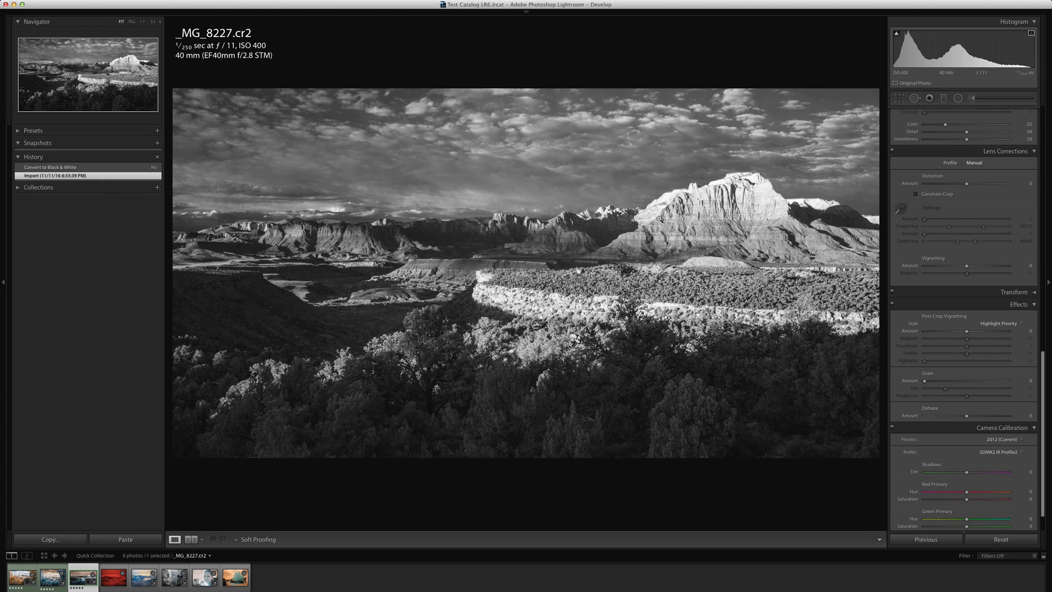
{"action": "mouse_move", "coordinate": [660, 220]}
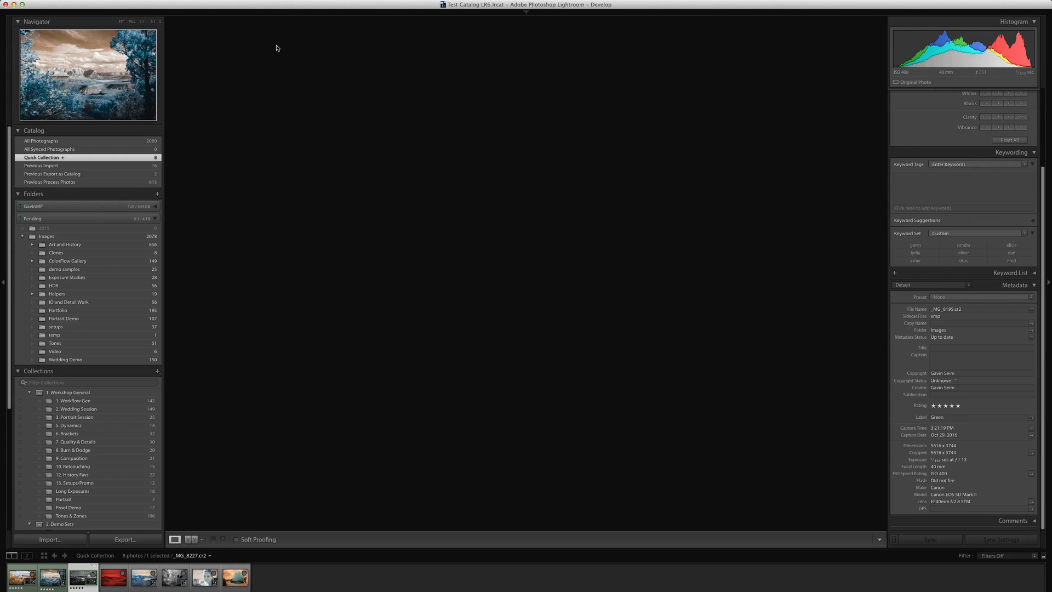
{"action": "mouse_move", "coordinate": [312, 355]}
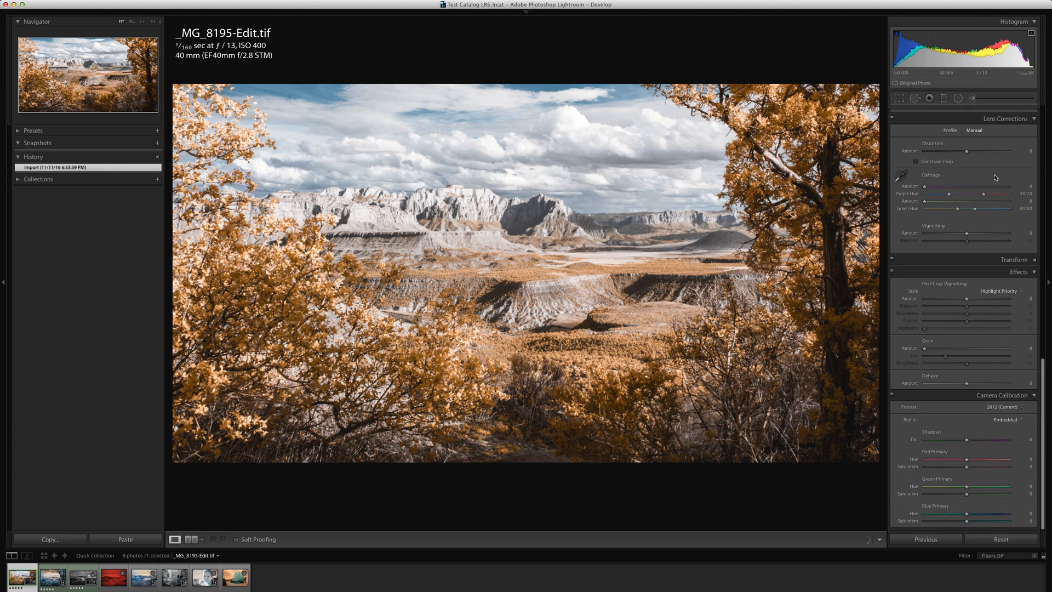
Convert _MG_8195-Edit.tif to Black & White and nudge a Basic panel slider.
{"action": "scroll", "scroll_direction": "down", "scroll_amount": 3}
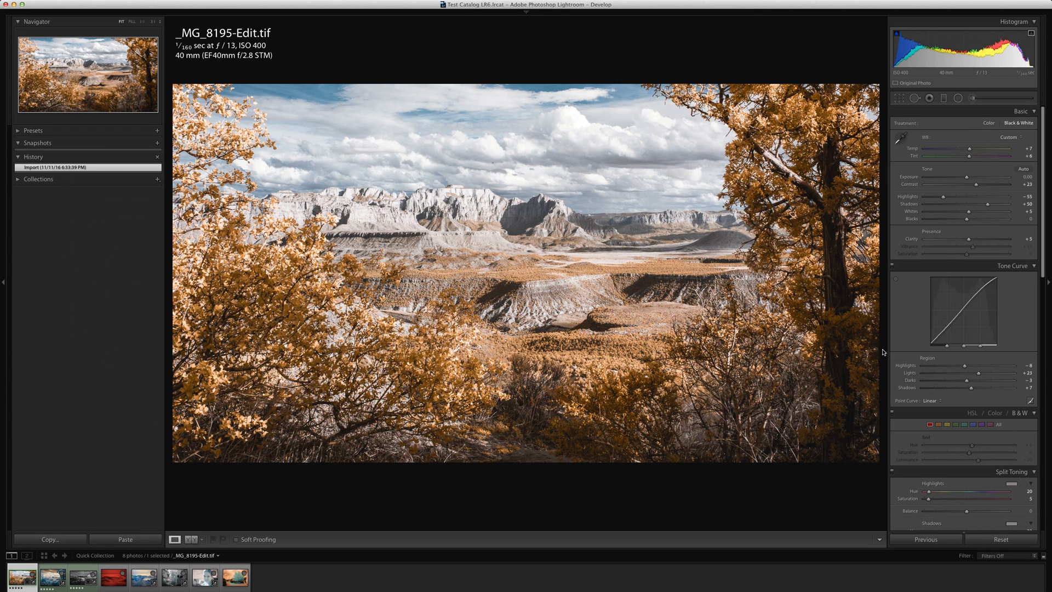
{"action": "left_click", "coordinate": [1018, 123]}
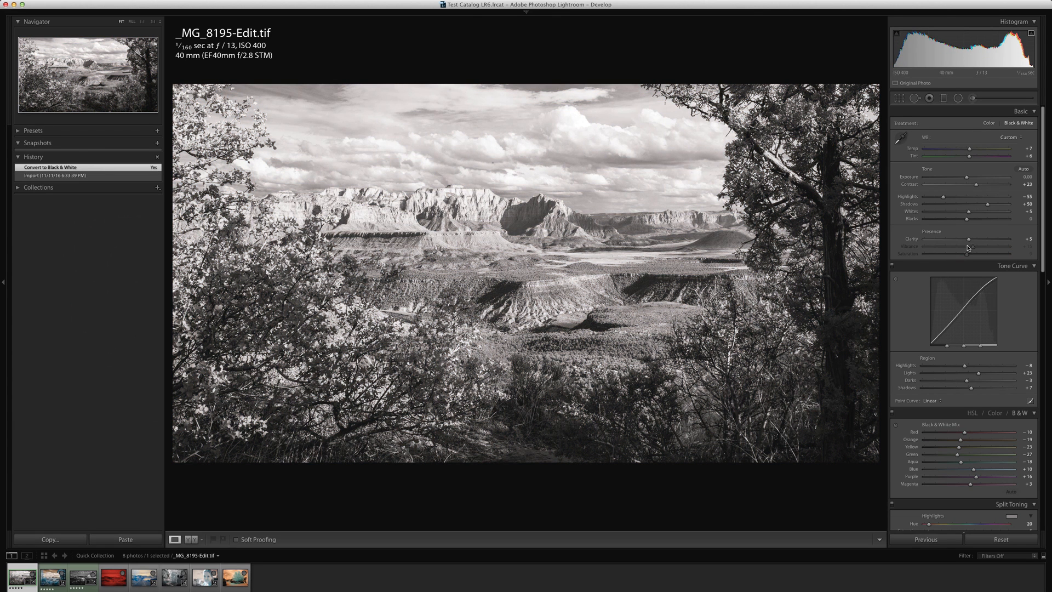
{"action": "left_click_drag", "start_coordinate": [967, 219], "coordinate": [923, 219]}
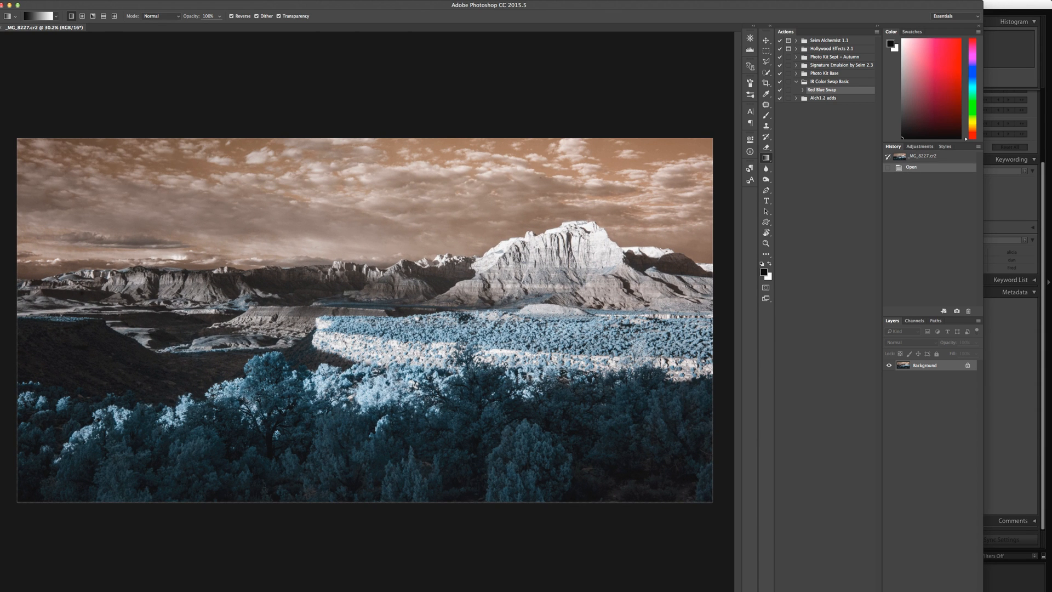
{"action": "mouse_move", "coordinate": [354, 44]}
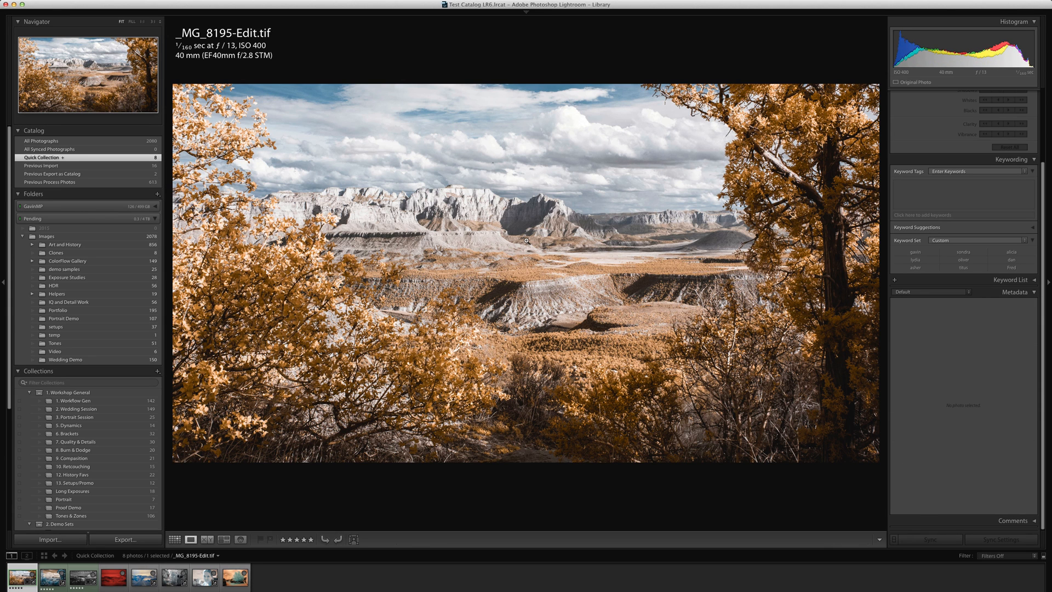
View the raw _MG_8195.cr2 in Grid, then switch to Shoots Catalog-2's Infrared Source RAW folder.
{"action": "left_click", "coordinate": [1015, 292]}
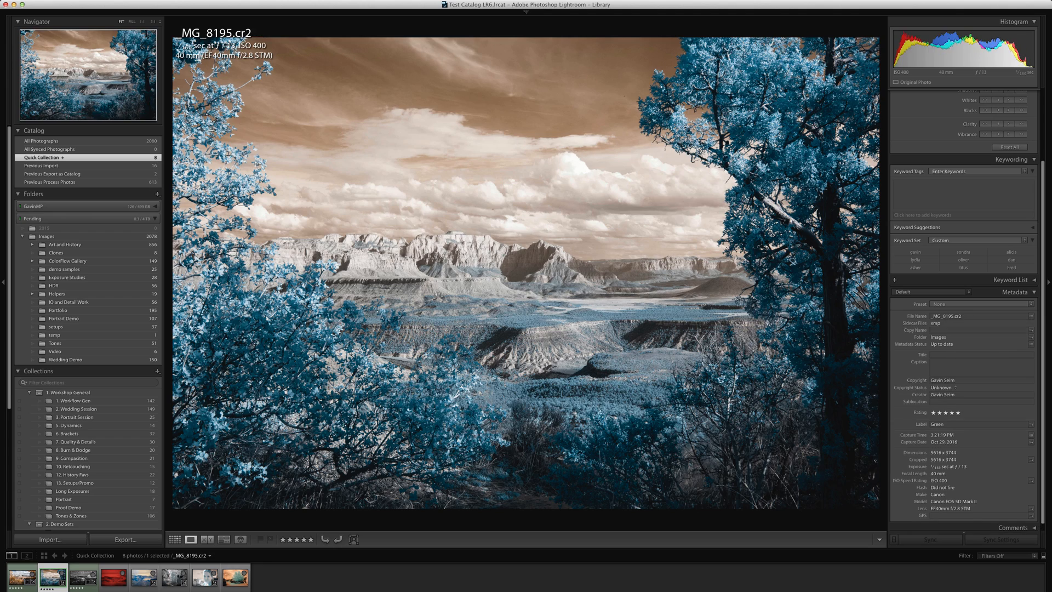
{"action": "left_click", "coordinate": [175, 539]}
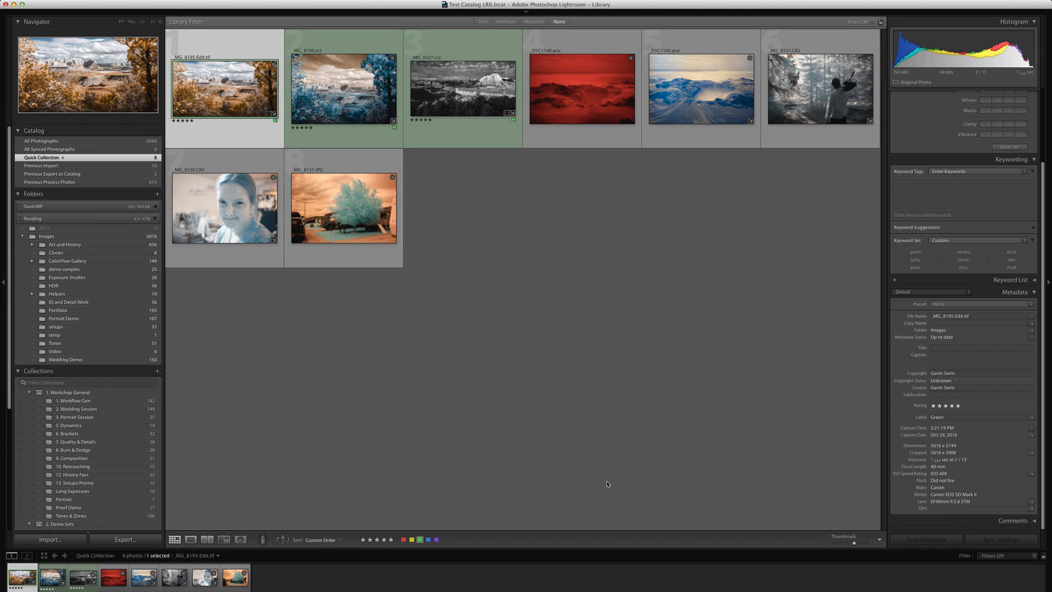
{"action": "left_click", "coordinate": [462, 88]}
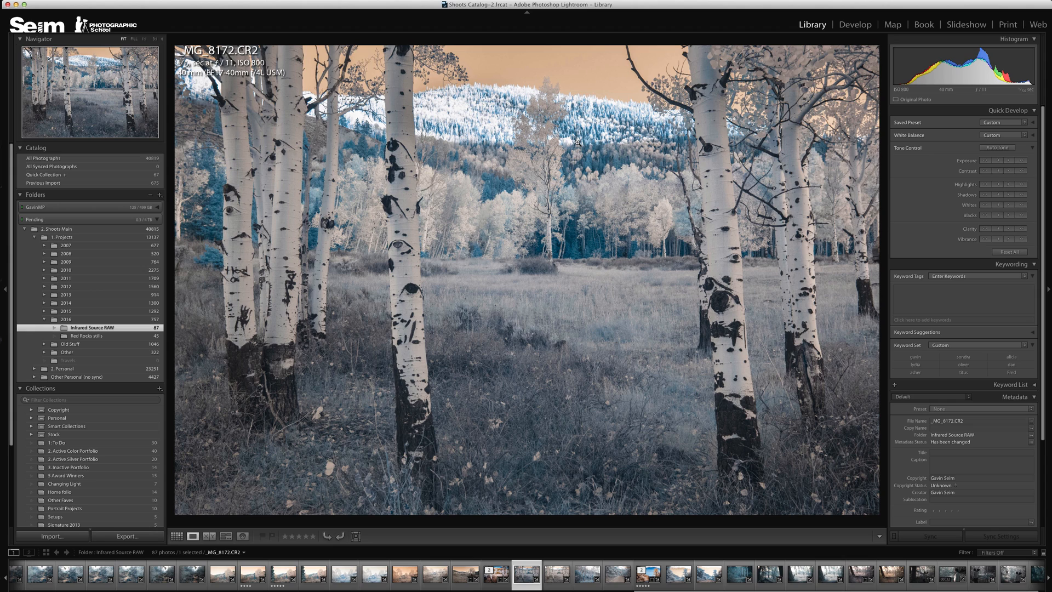
Browse the colour-swapped _MG_8172-Edit.tif and _MG_8168-Edit.tif in the filmstrip.
{"action": "left_click", "coordinate": [496, 573]}
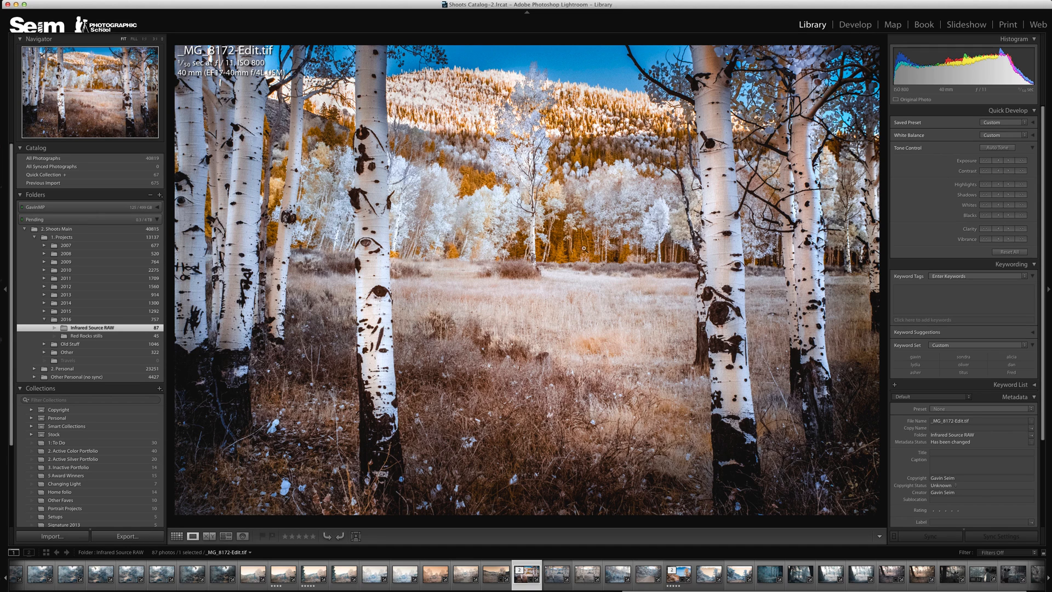
{"action": "mouse_move", "coordinate": [572, 253]}
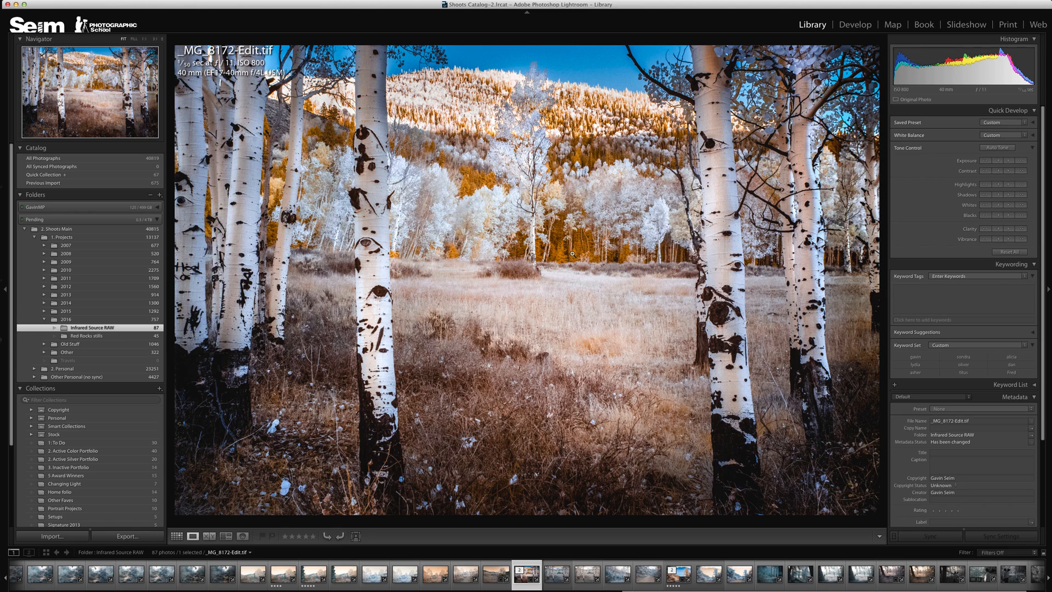
{"action": "left_click", "coordinate": [677, 574]}
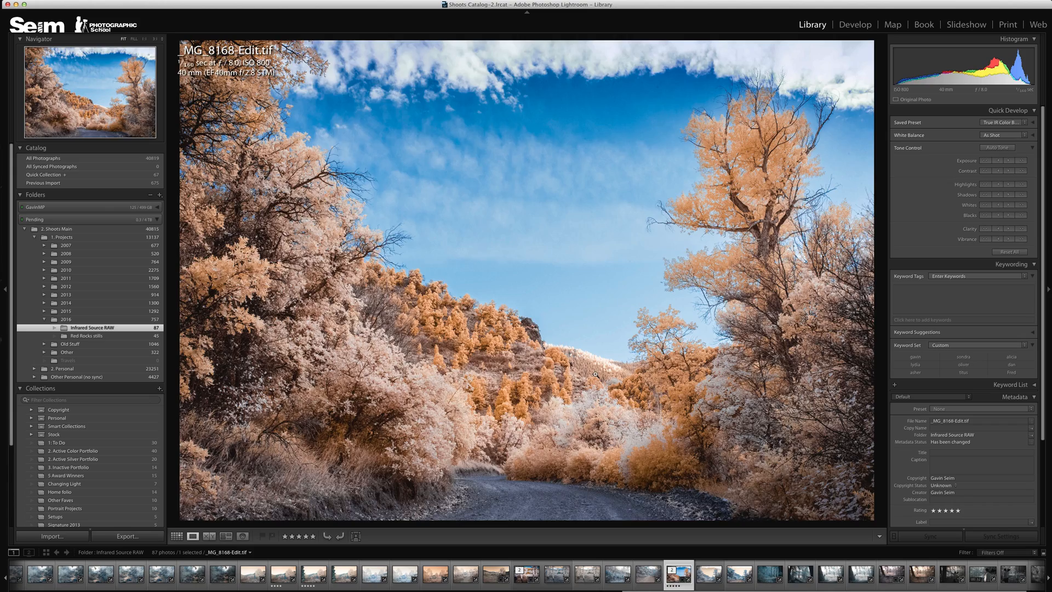
{"action": "scroll", "scroll_direction": "right", "scroll_amount": 3}
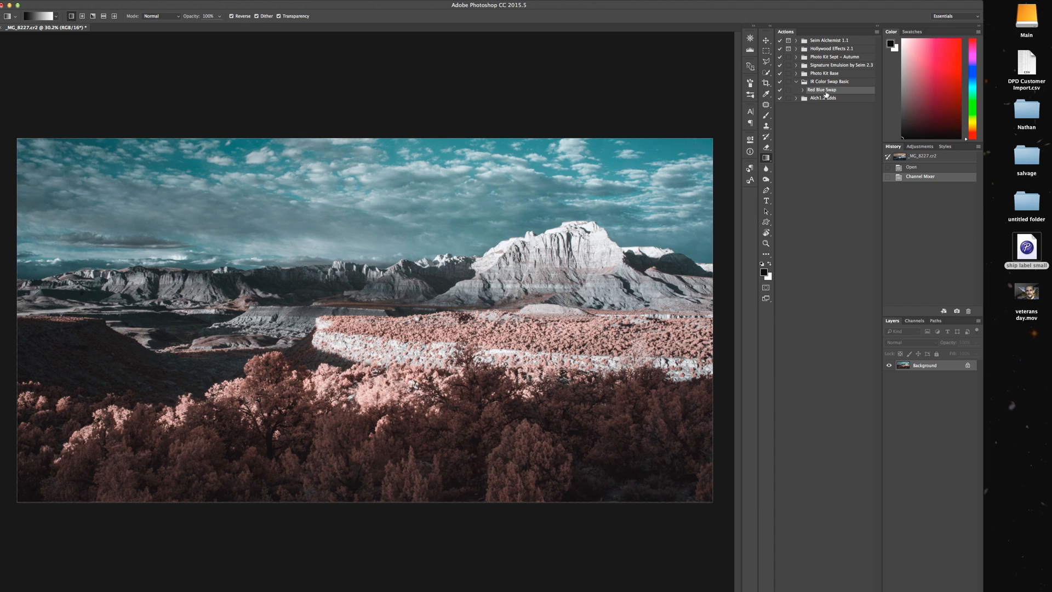
Preview a Channel Mixer swap with Red output 0 and Blue taking all of Red, then cancel it.
{"action": "left_click", "coordinate": [121, 6]}
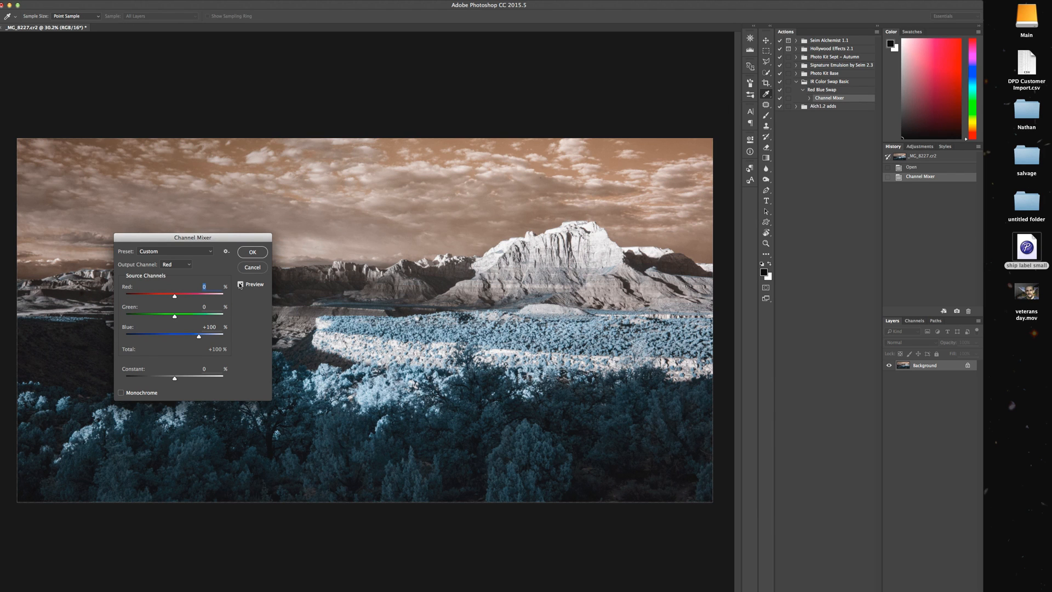
{"action": "mouse_move", "coordinate": [240, 284]}
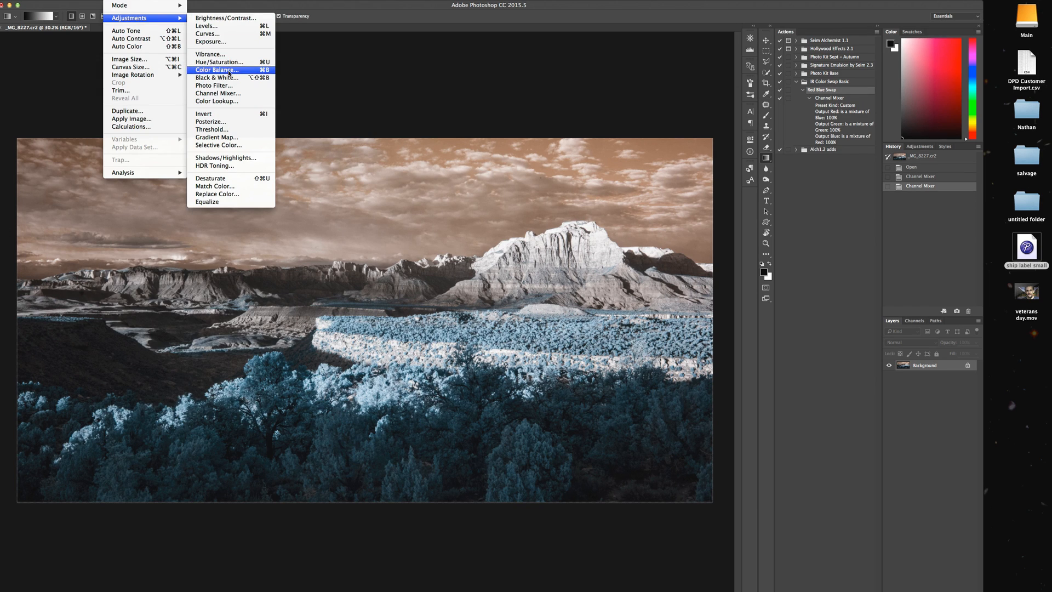
{"action": "left_click", "coordinate": [217, 94]}
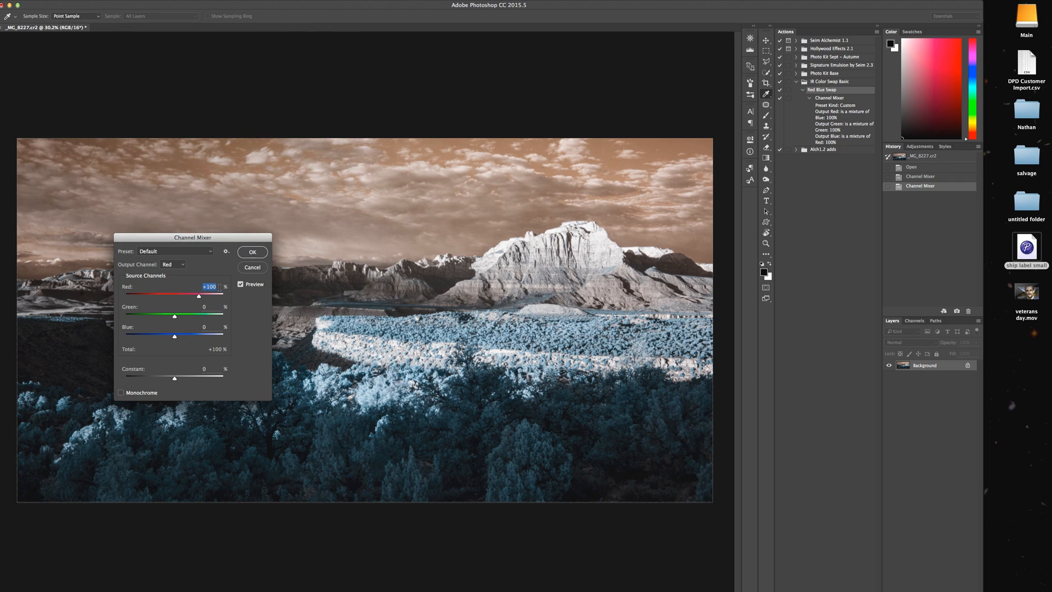
{"action": "mouse_move", "coordinate": [208, 286]}
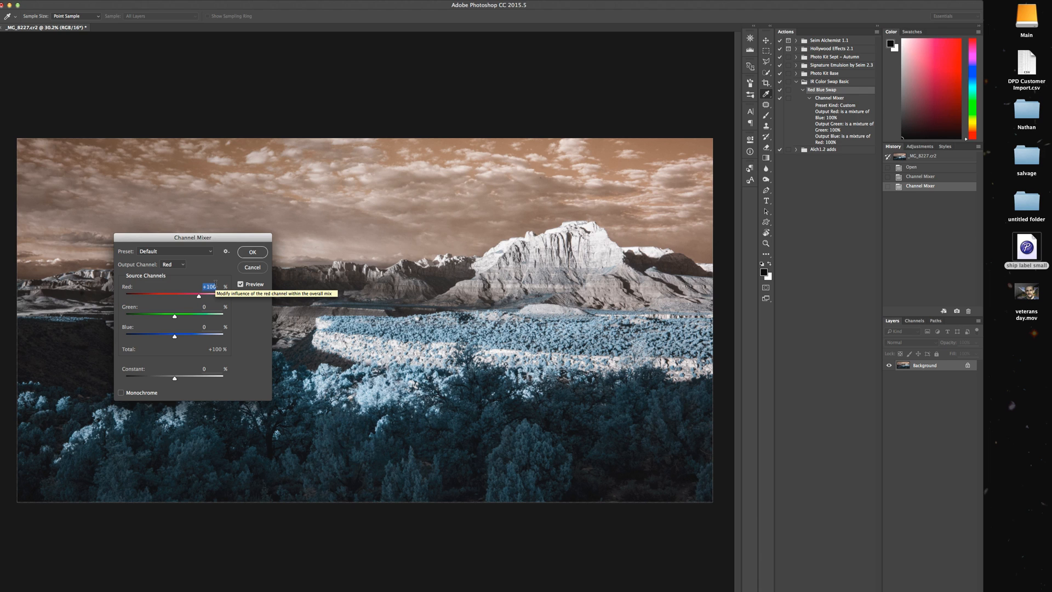
{"action": "type", "text": "0"}
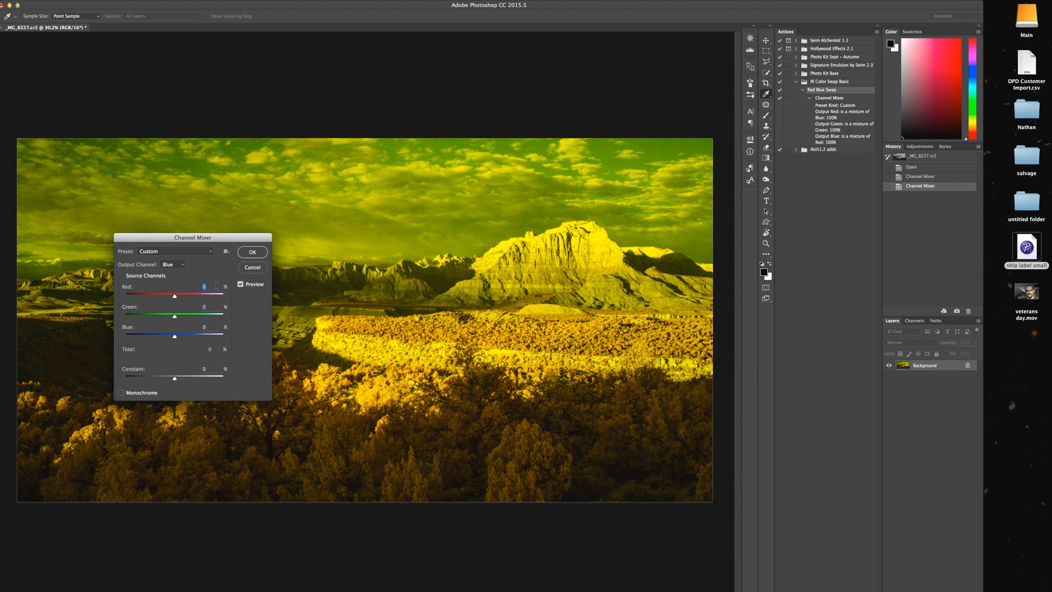
{"action": "left_click_drag", "start_coordinate": [174, 294], "coordinate": [223, 295]}
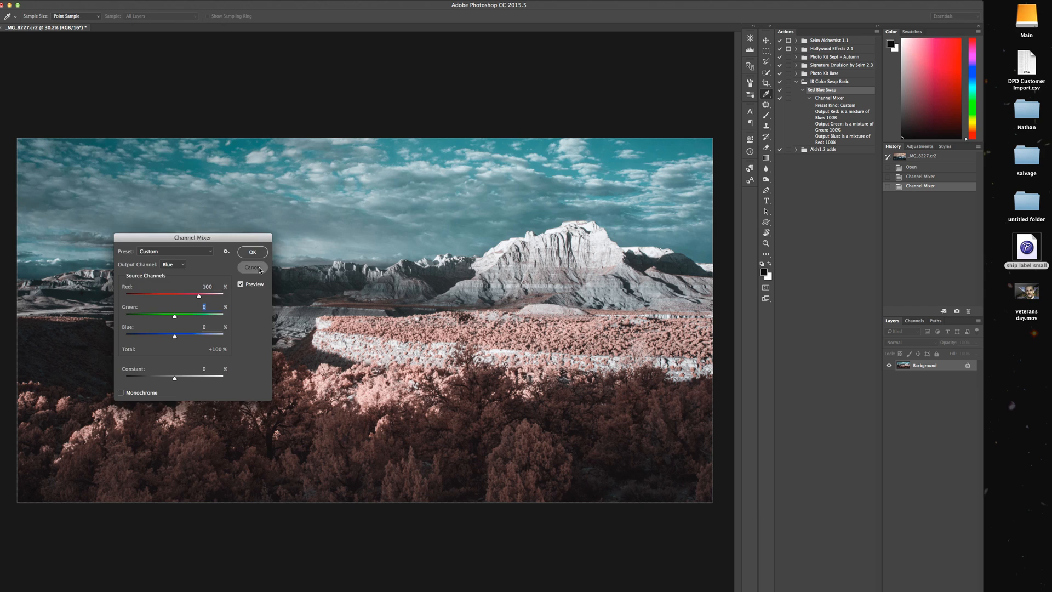
{"action": "left_click", "coordinate": [253, 252]}
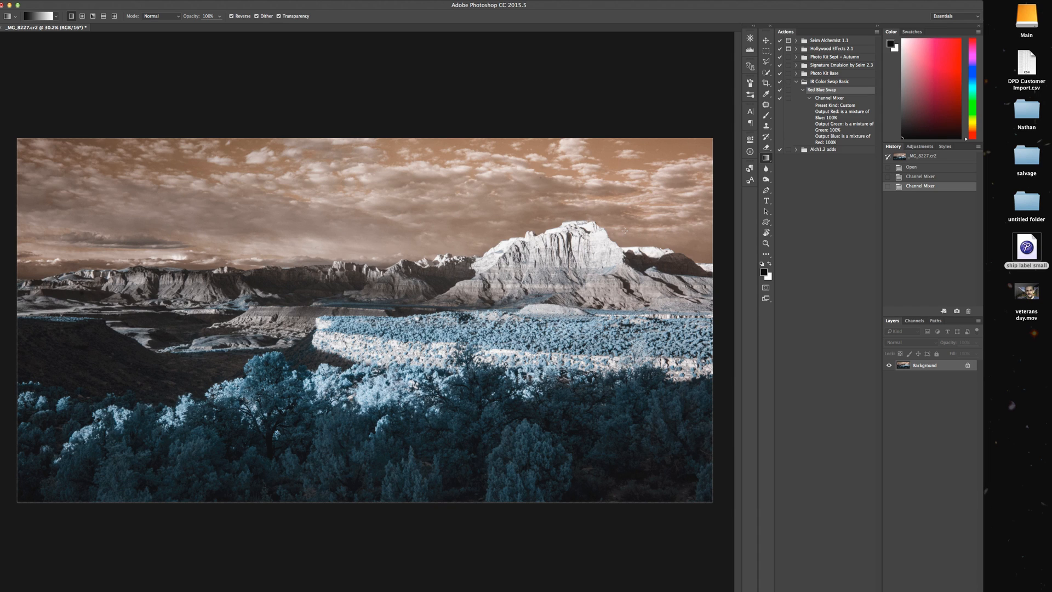
{"action": "mouse_move", "coordinate": [540, 309]}
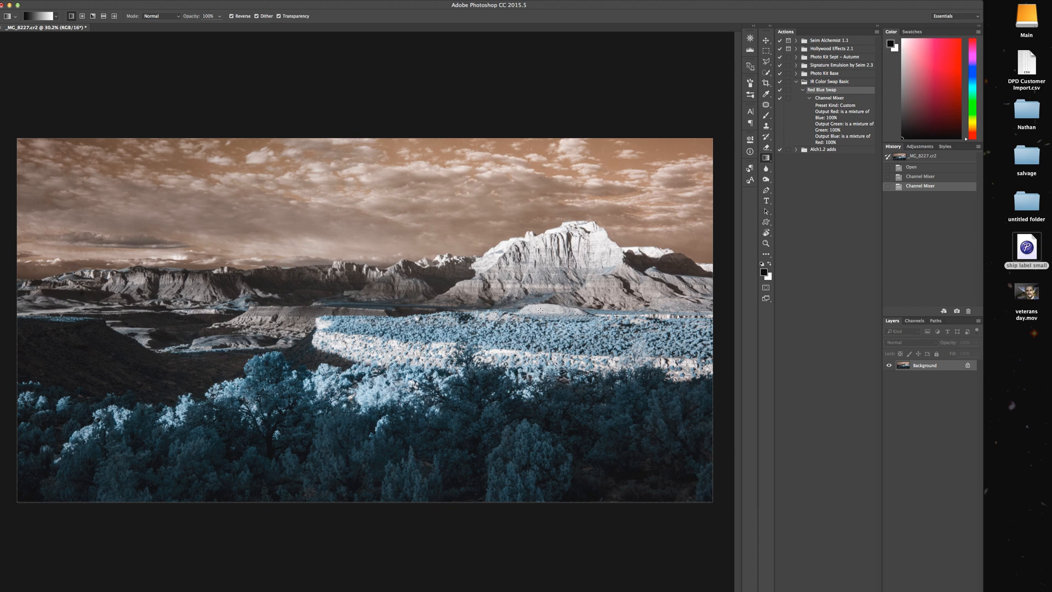